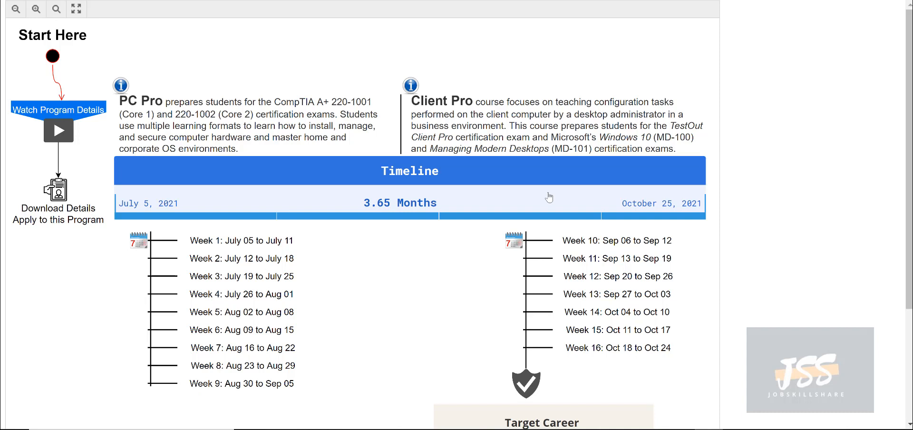
pyautogui.moveTo(539, 195)
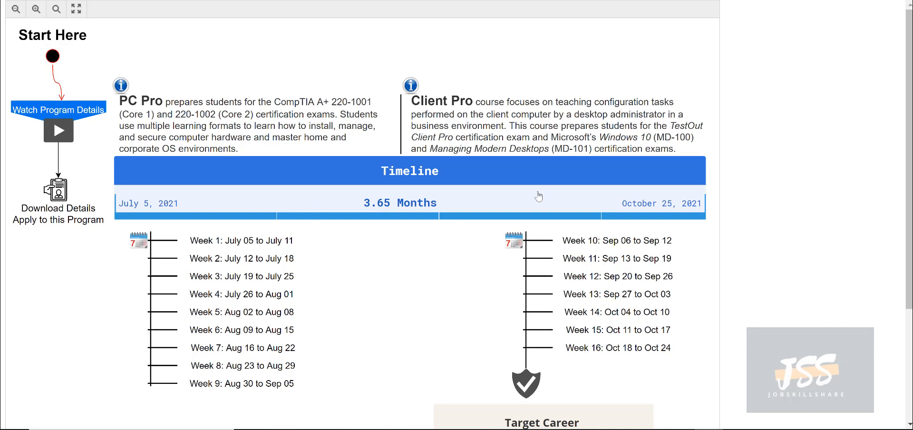
pyautogui.moveTo(520, 198)
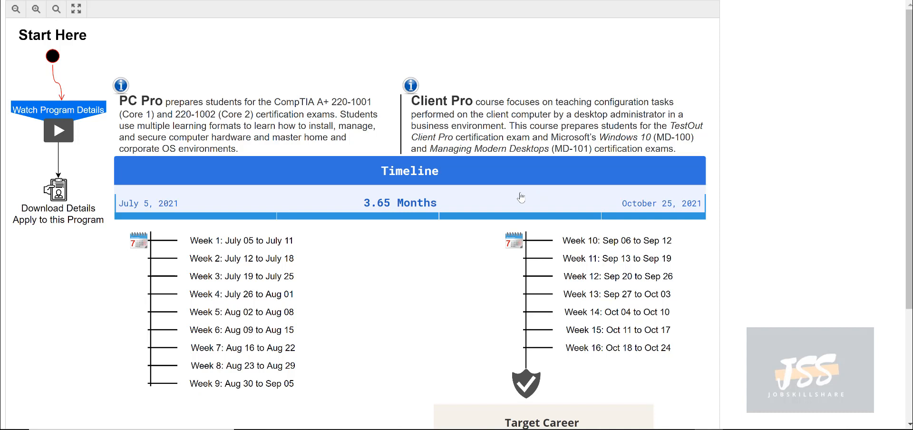
pyautogui.moveTo(283, 153)
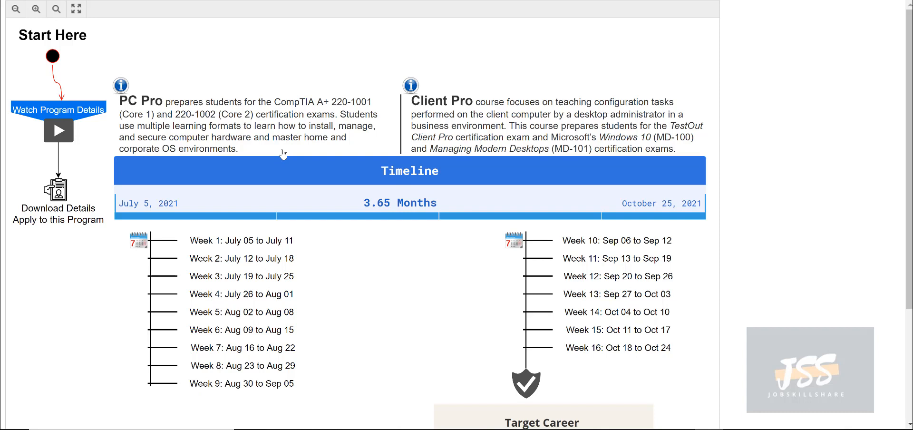
pyautogui.moveTo(198, 137)
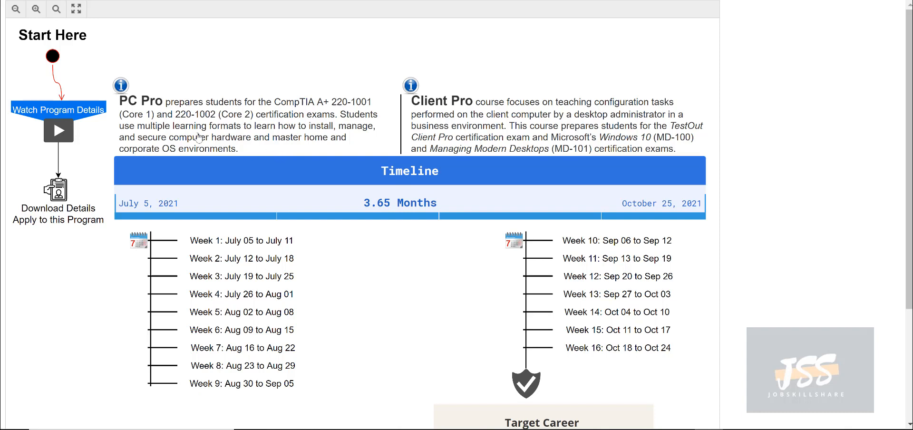
pyautogui.moveTo(172, 123)
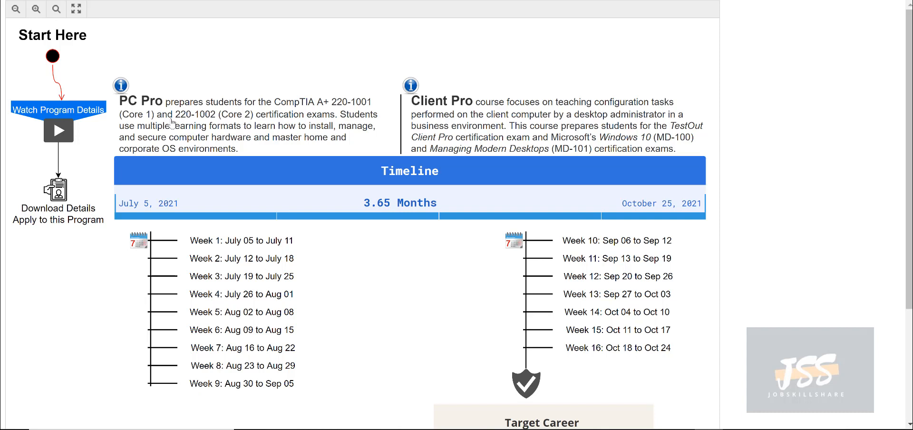
pyautogui.moveTo(185, 41)
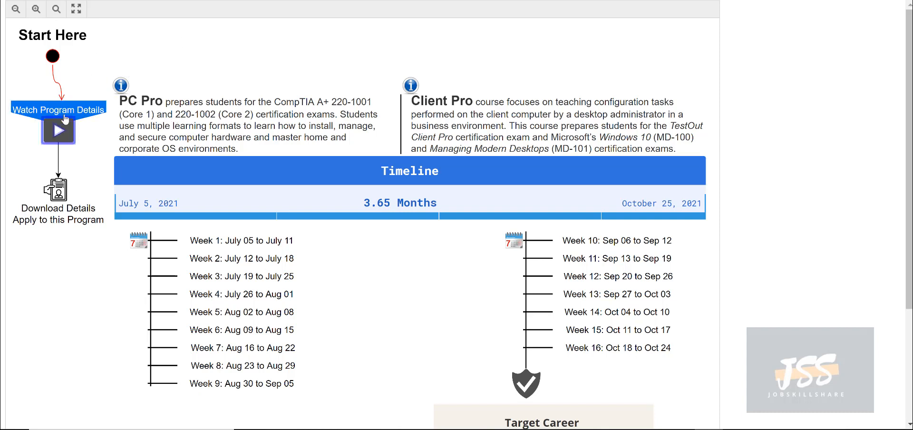
pyautogui.moveTo(62, 214)
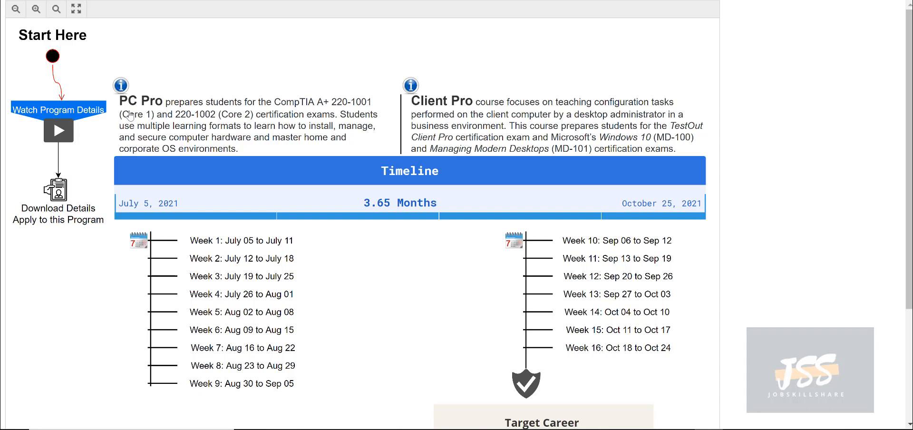
pyautogui.moveTo(61, 52)
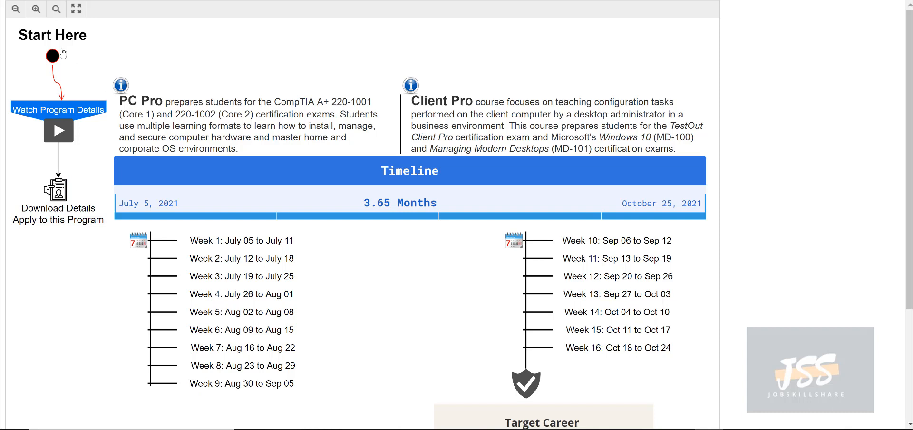
pyautogui.moveTo(58, 130)
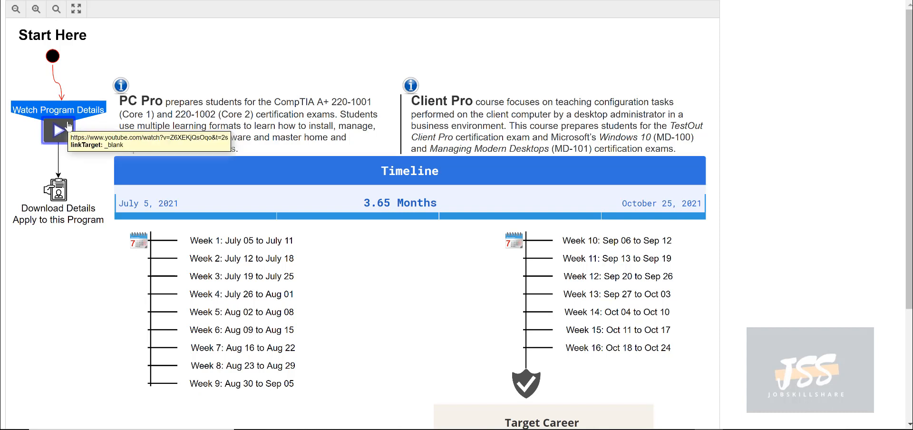
pyautogui.moveTo(163, 133)
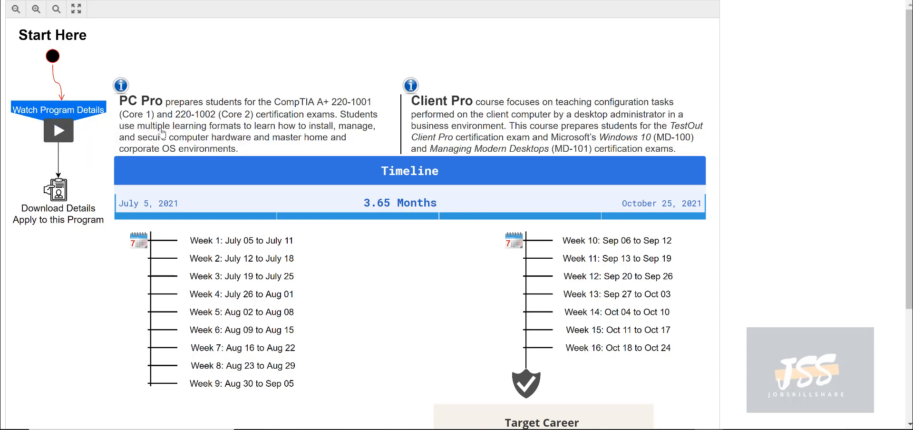
pyautogui.moveTo(201, 129)
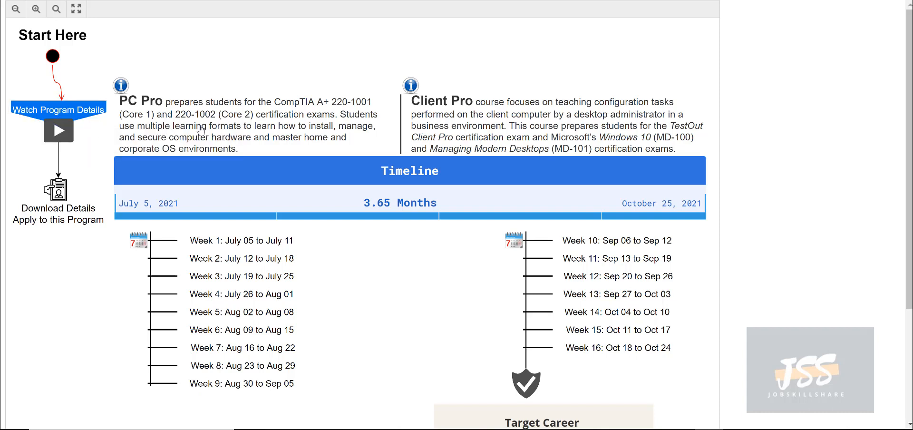
# - Scroll through the 16-week program timeline flowchart to review its later weeks
pyautogui.scroll(-3)
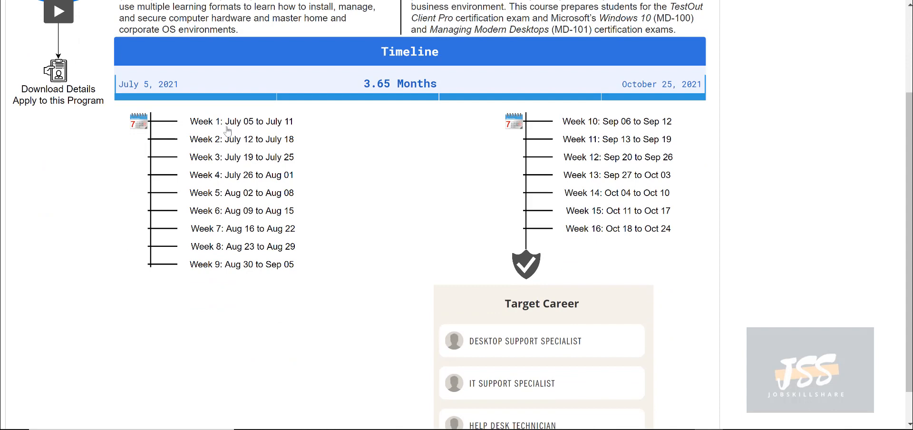
pyautogui.scroll(-3)
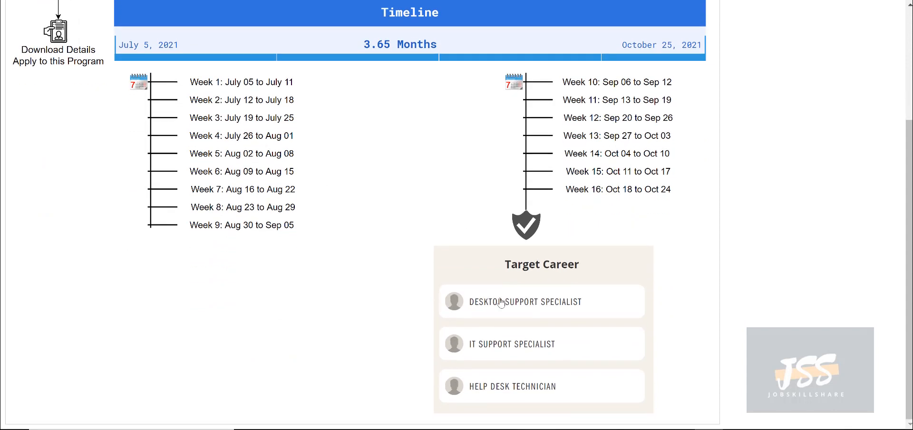
pyautogui.moveTo(544, 356)
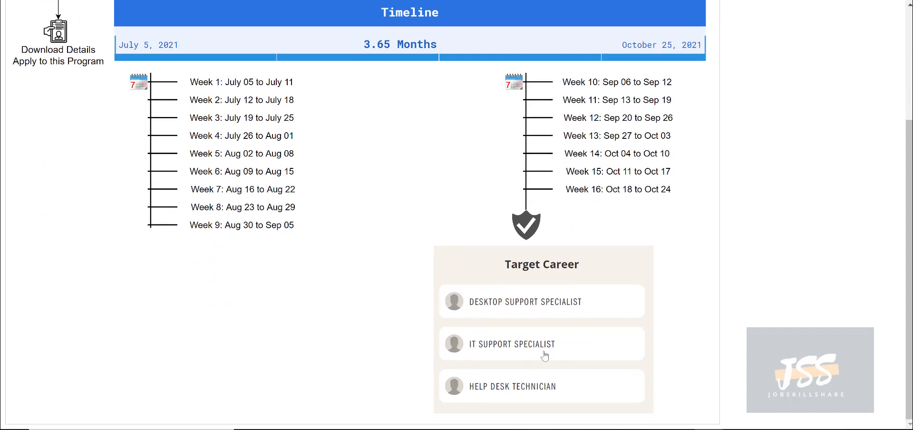
pyautogui.moveTo(492, 285)
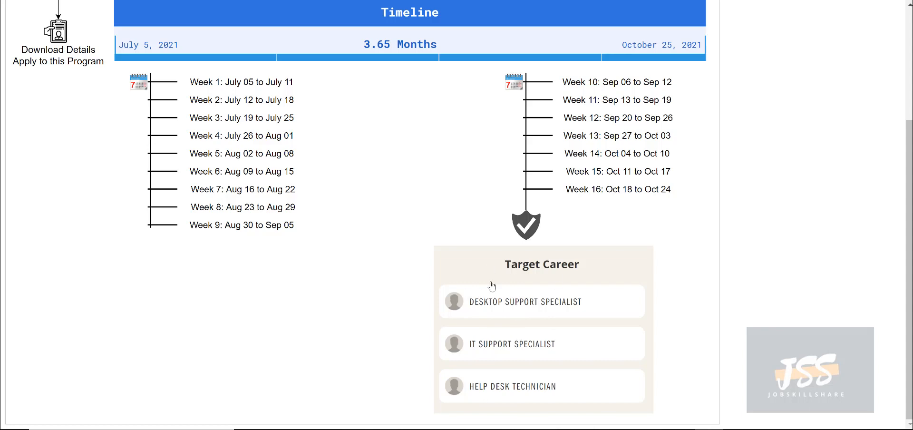
pyautogui.scroll(3)
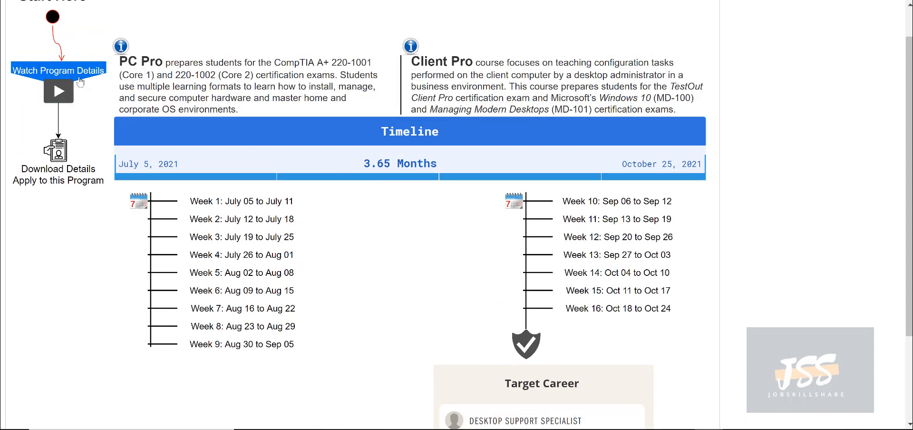
pyautogui.moveTo(58, 91)
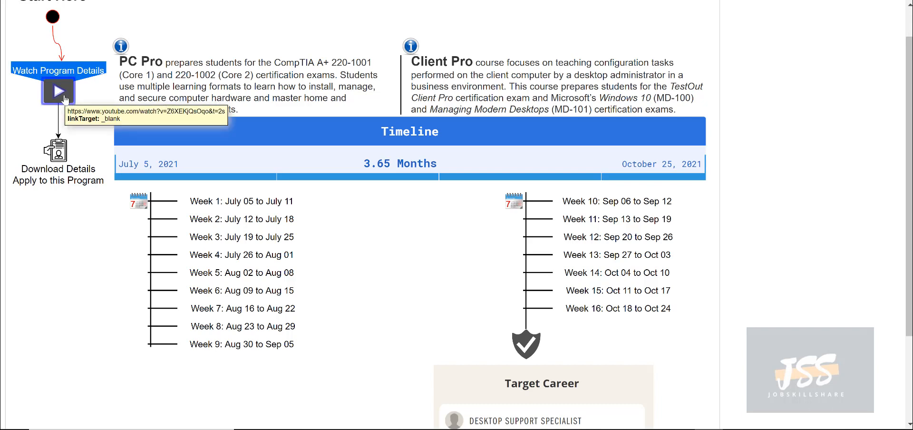
pyautogui.moveTo(147, 104)
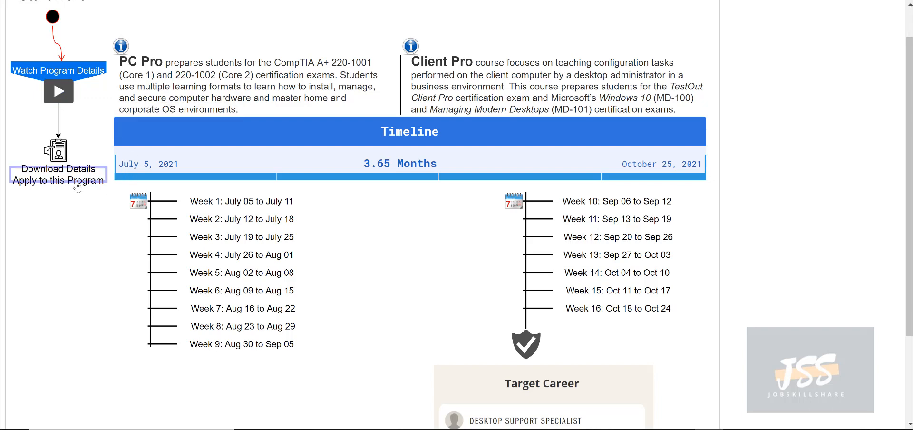
pyautogui.moveTo(55, 179)
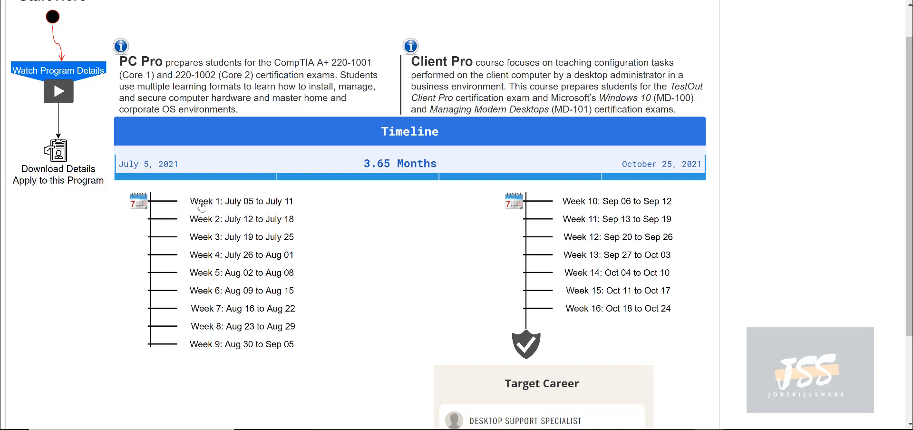
pyautogui.moveTo(70, 193)
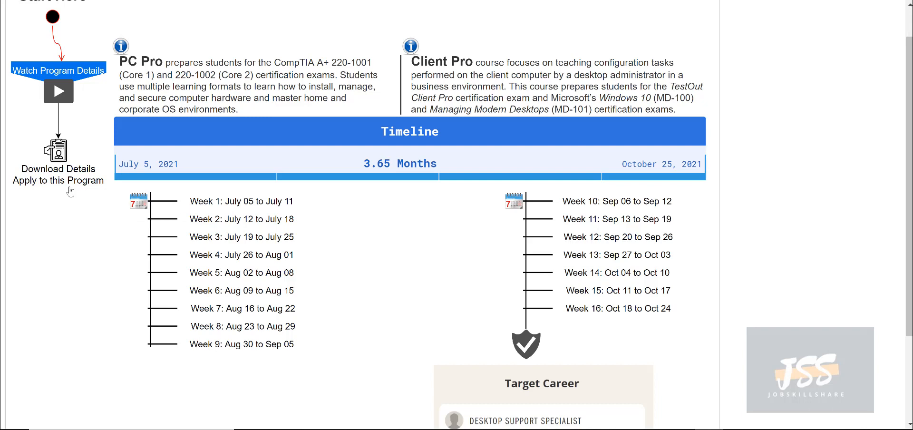
pyautogui.moveTo(58, 169)
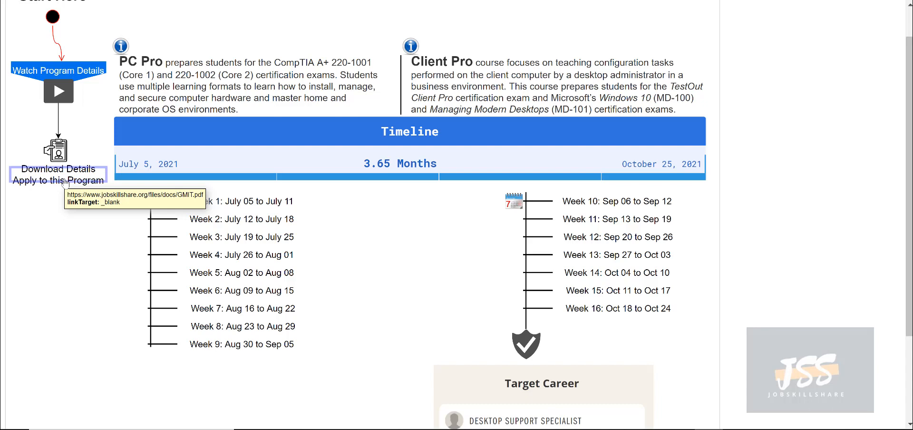
pyautogui.moveTo(63, 182)
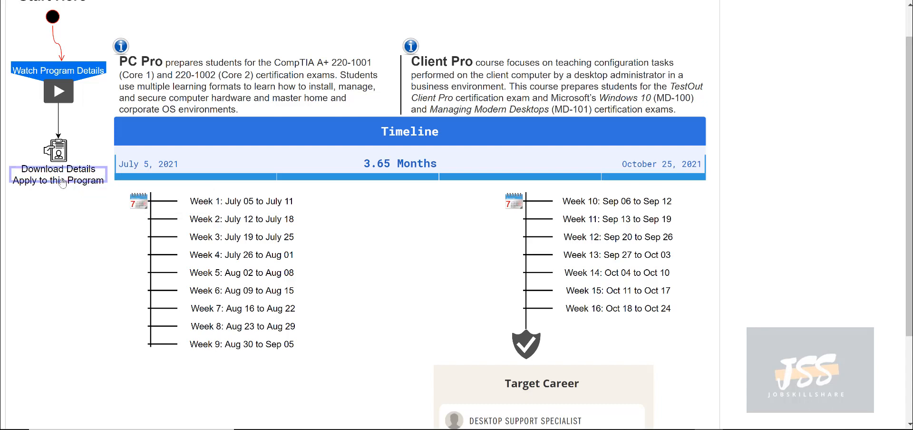
pyautogui.moveTo(58, 180)
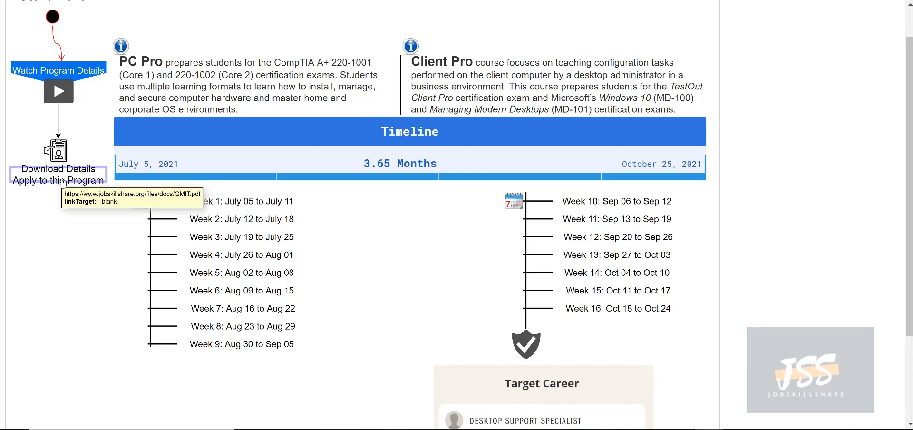
pyautogui.moveTo(66, 187)
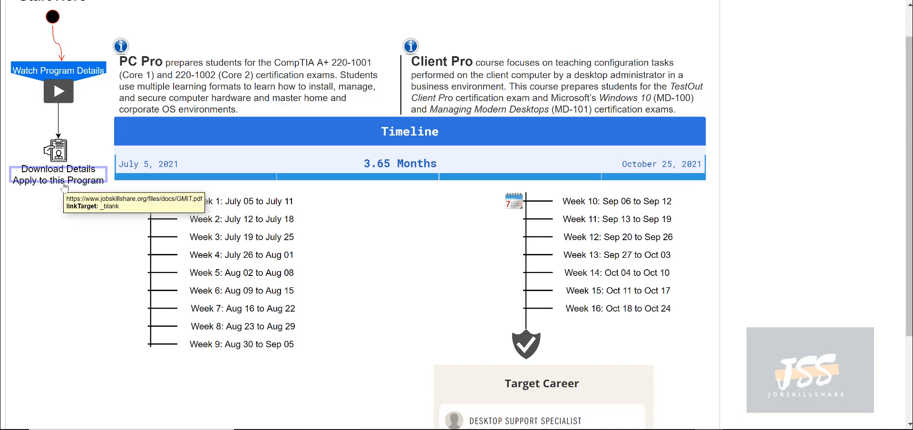
pyautogui.moveTo(95, 197)
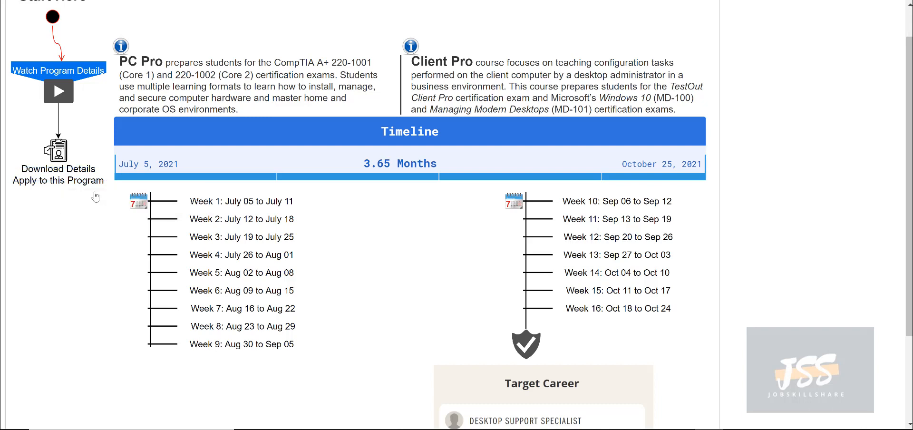
pyautogui.moveTo(73, 183)
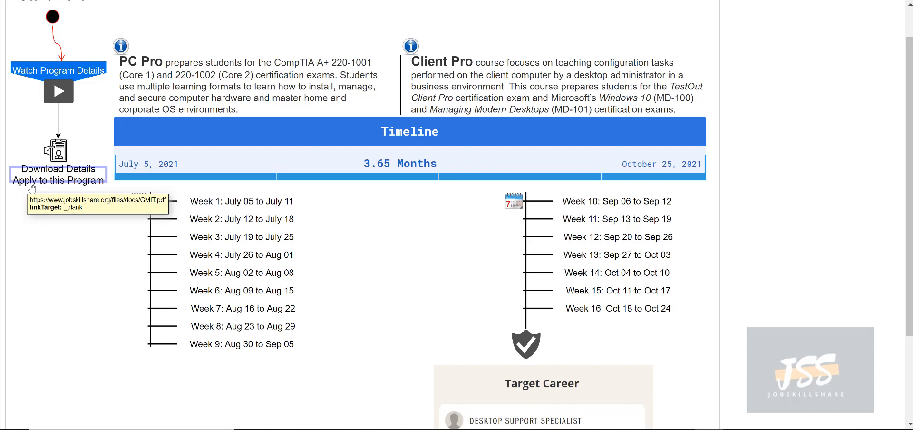
pyautogui.moveTo(58, 184)
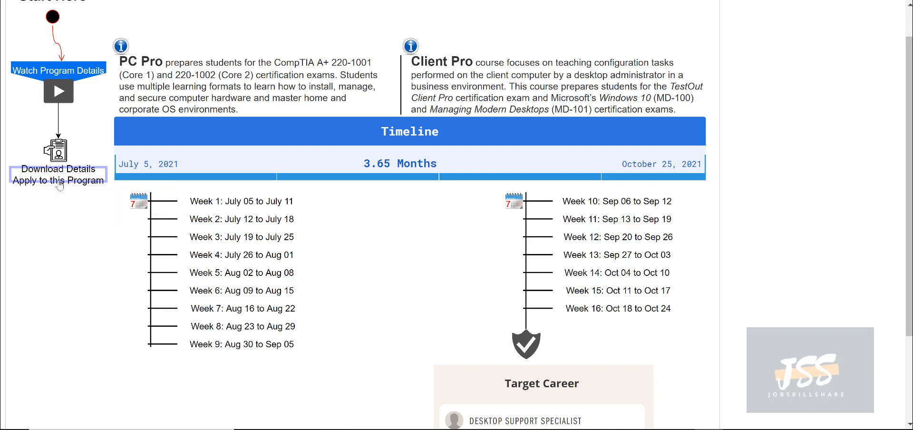
pyautogui.moveTo(58, 180)
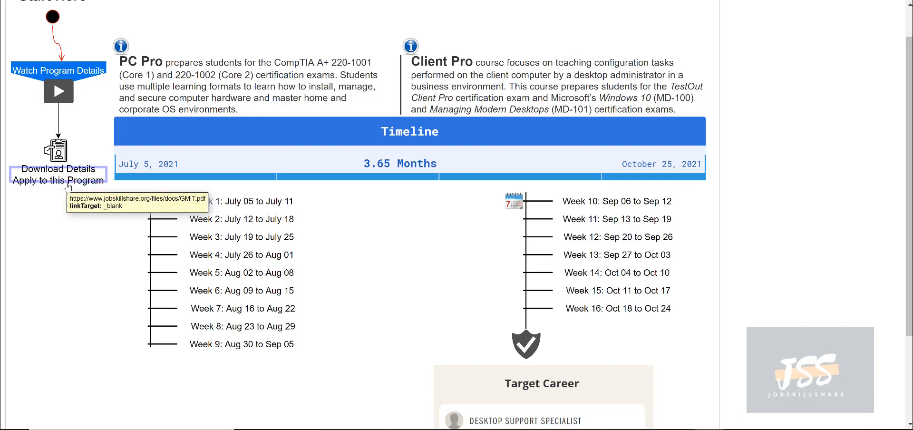
pyautogui.moveTo(61, 224)
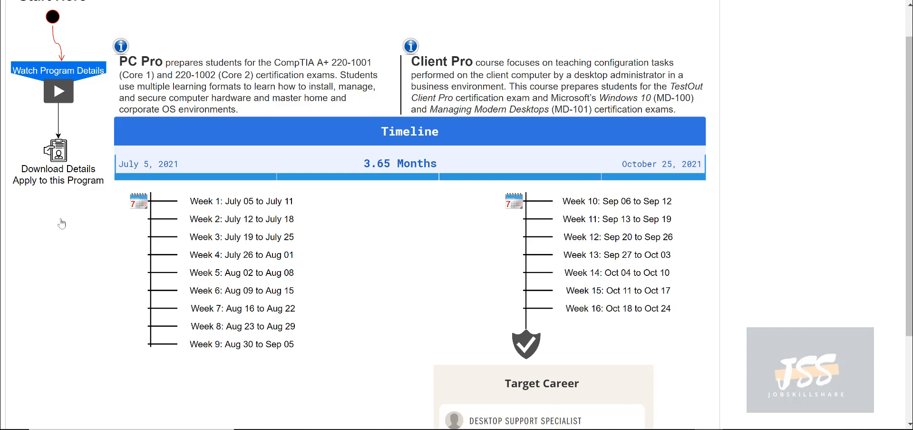
pyautogui.moveTo(59, 180)
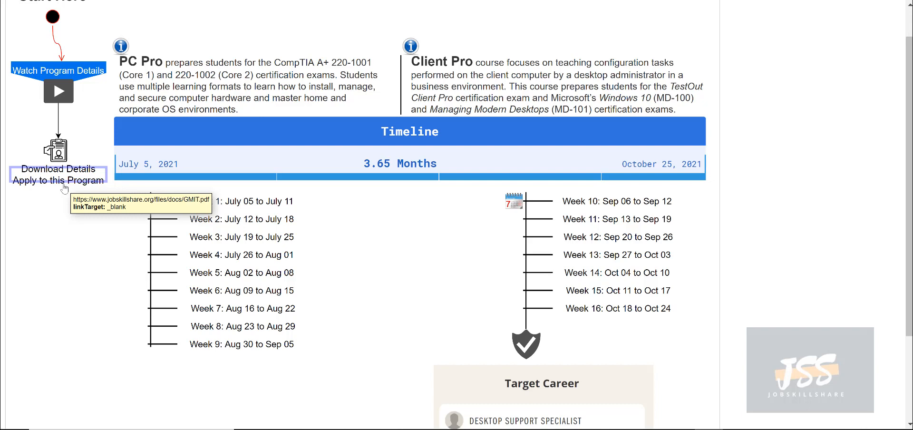
pyautogui.moveTo(179, 132)
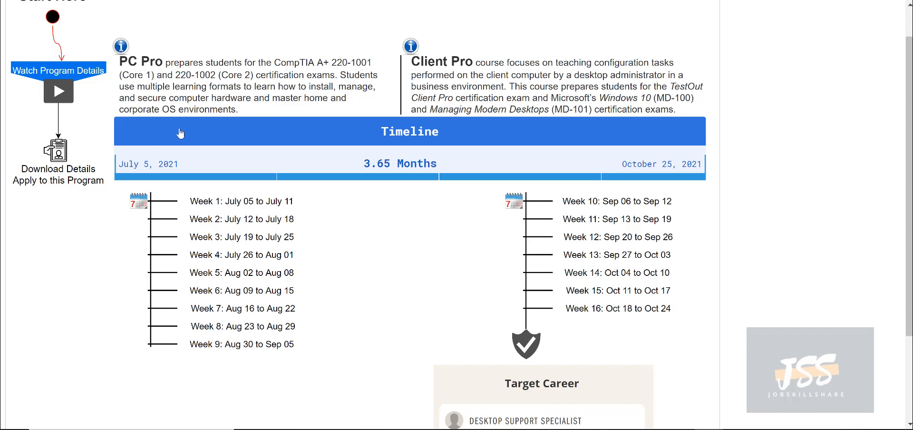
pyautogui.moveTo(133, 67)
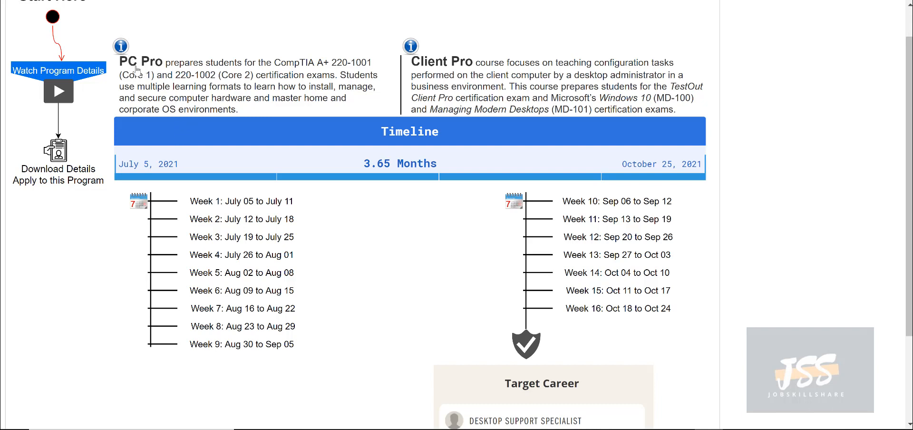
pyautogui.moveTo(226, 86)
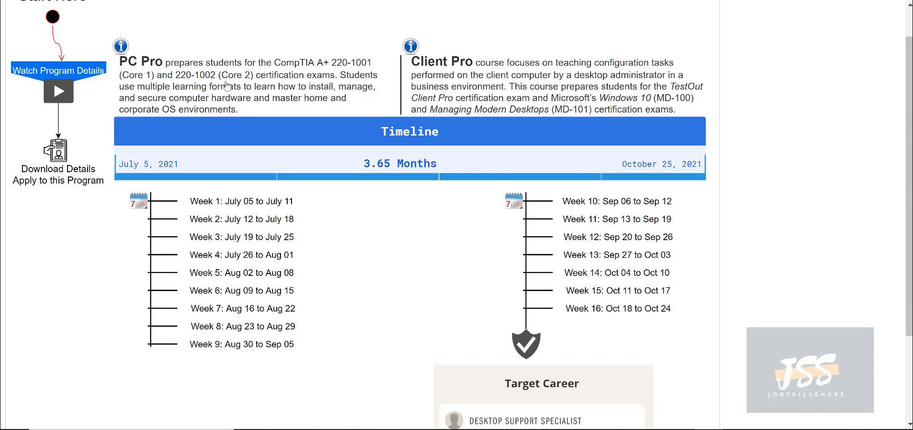
pyautogui.moveTo(250, 85)
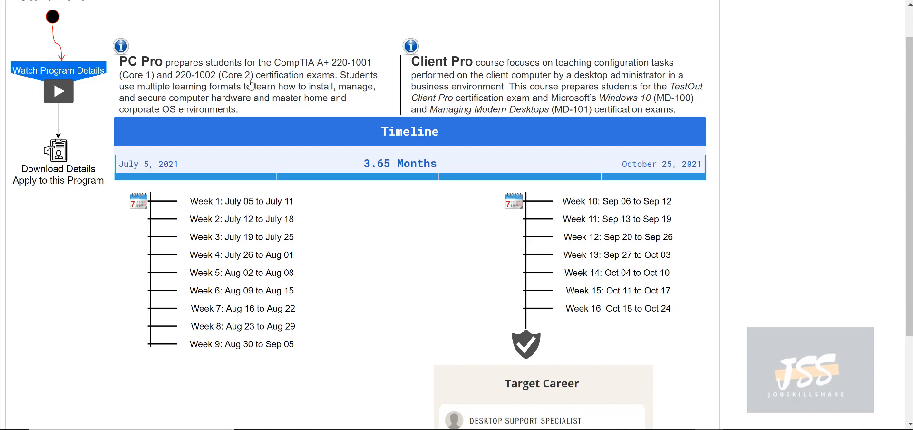
pyautogui.moveTo(249, 99)
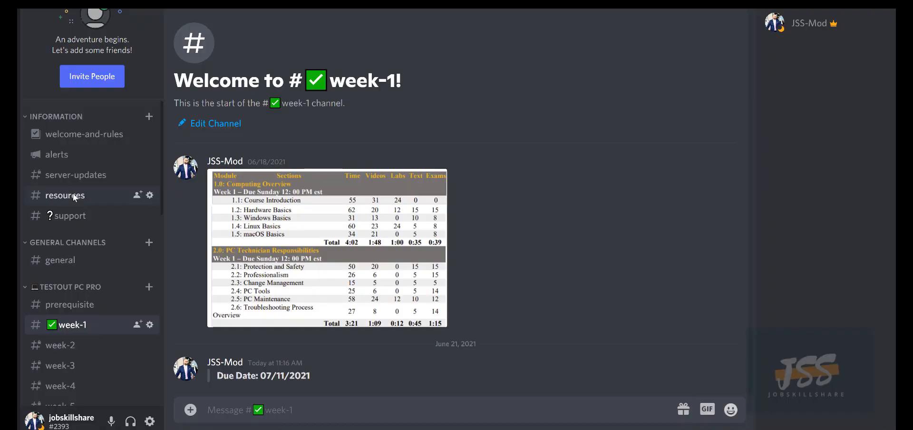
pyautogui.moveTo(141, 249)
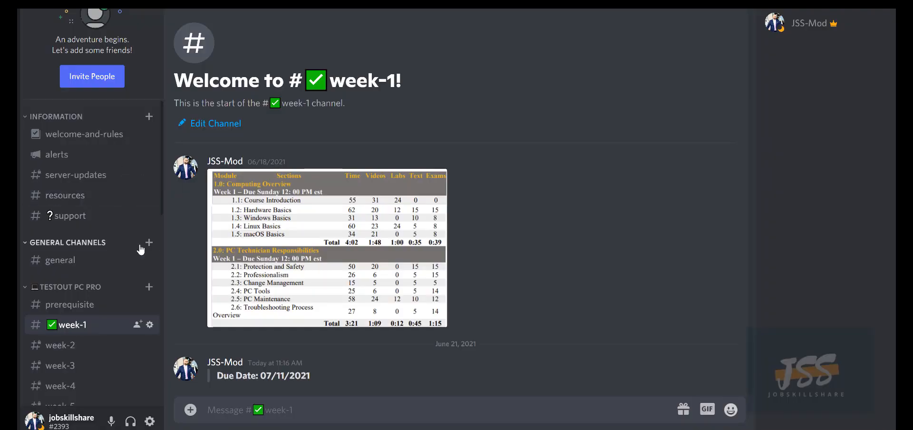
pyautogui.moveTo(80, 330)
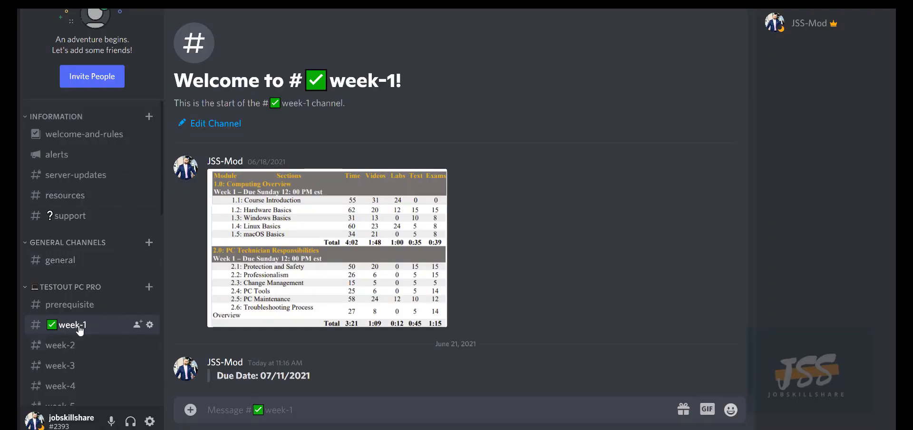
pyautogui.moveTo(259, 226)
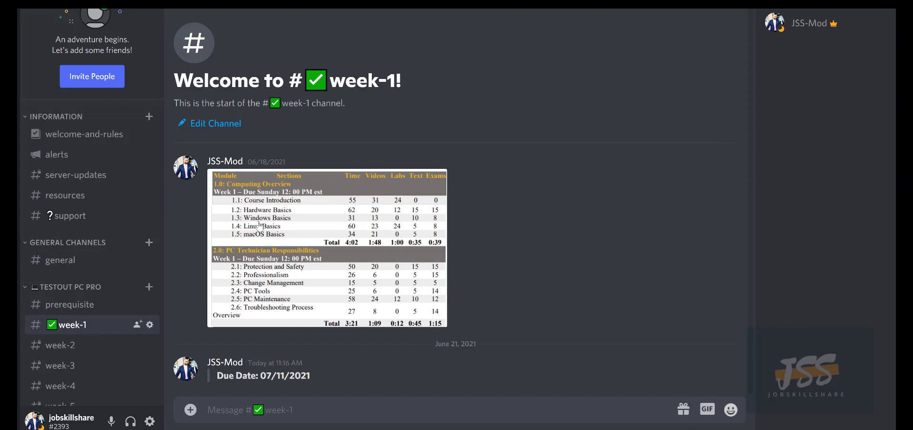
pyautogui.moveTo(262, 227)
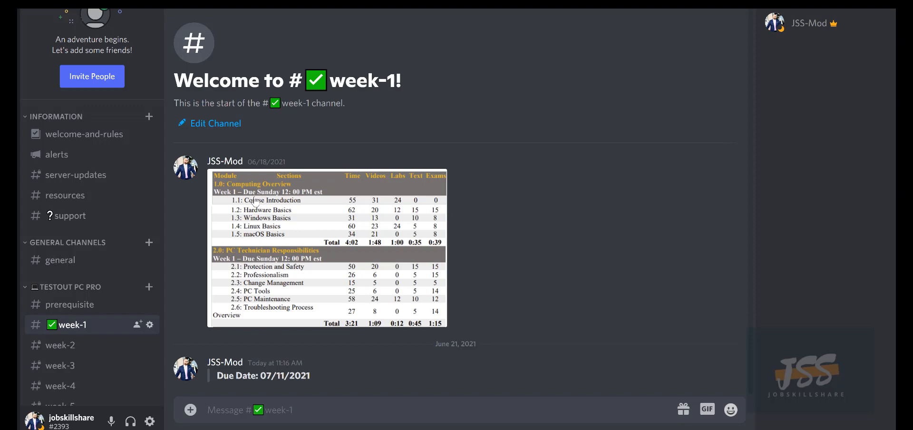
pyautogui.moveTo(309, 206)
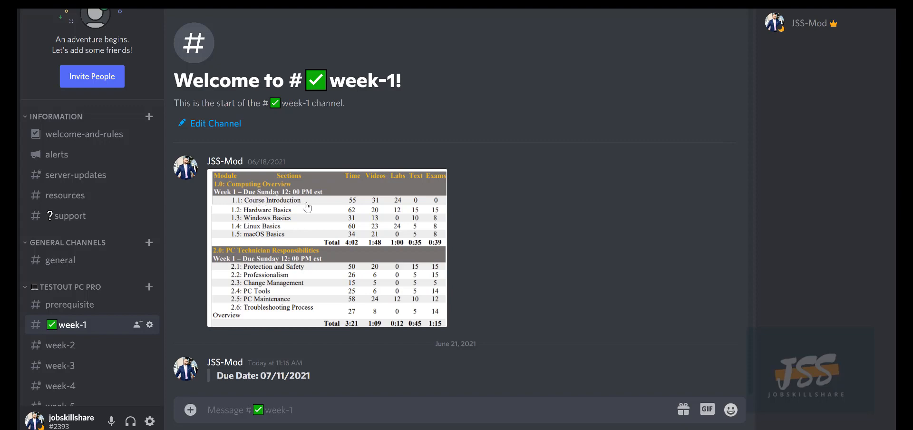
pyautogui.moveTo(273, 226)
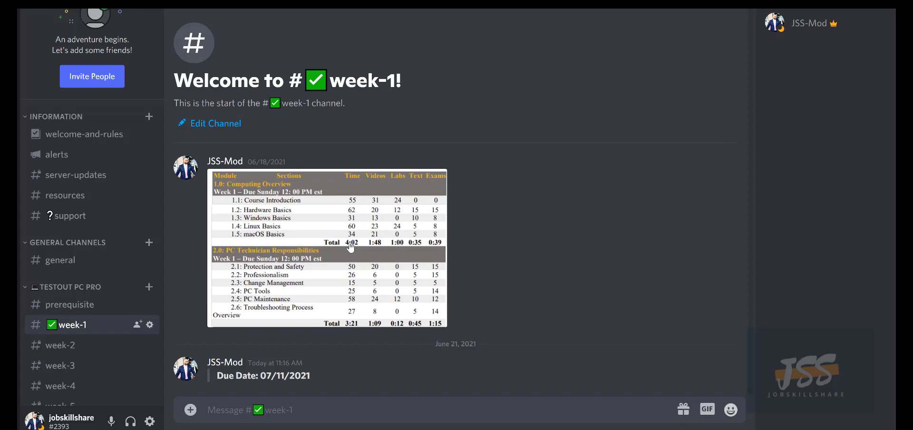
pyautogui.moveTo(349, 331)
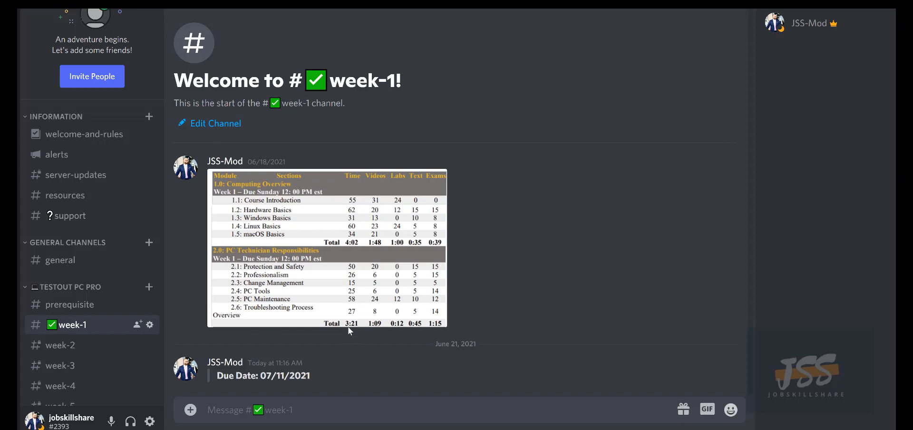
pyautogui.moveTo(316, 288)
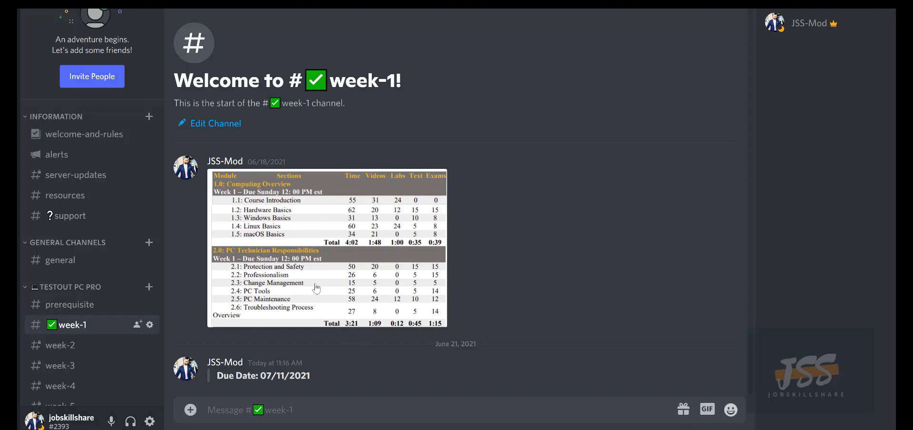
pyautogui.moveTo(320, 304)
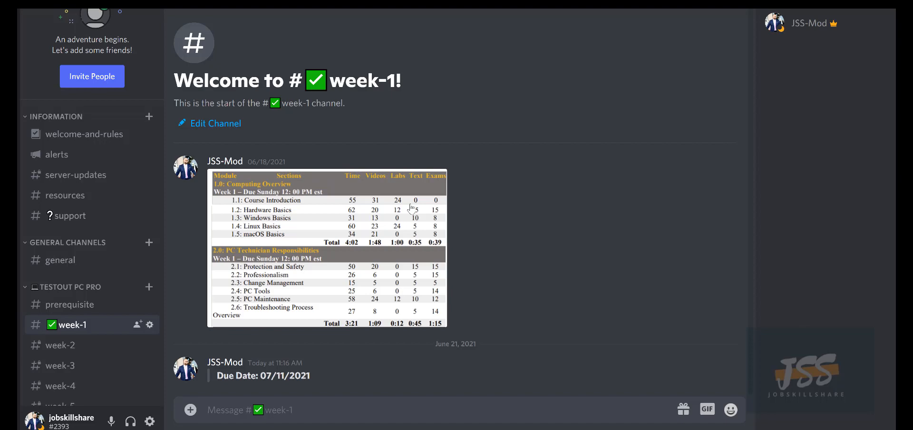
pyautogui.moveTo(307, 200)
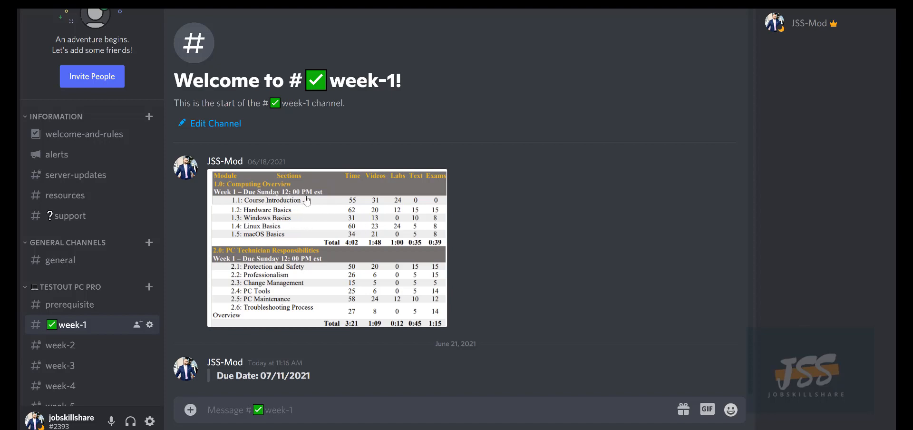
pyautogui.moveTo(611, 87)
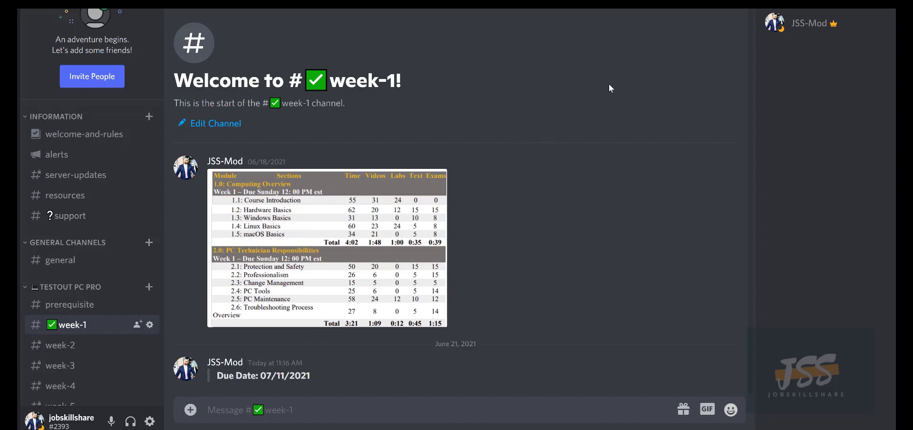
pyautogui.moveTo(60, 344)
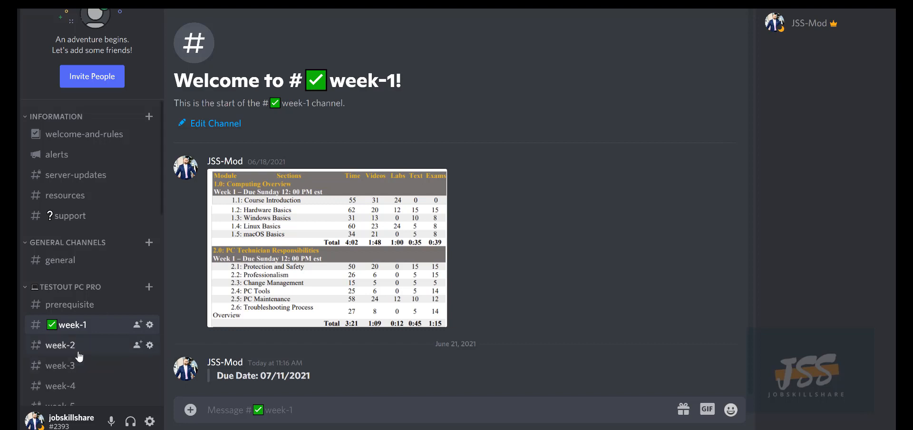
pyautogui.moveTo(555, 91)
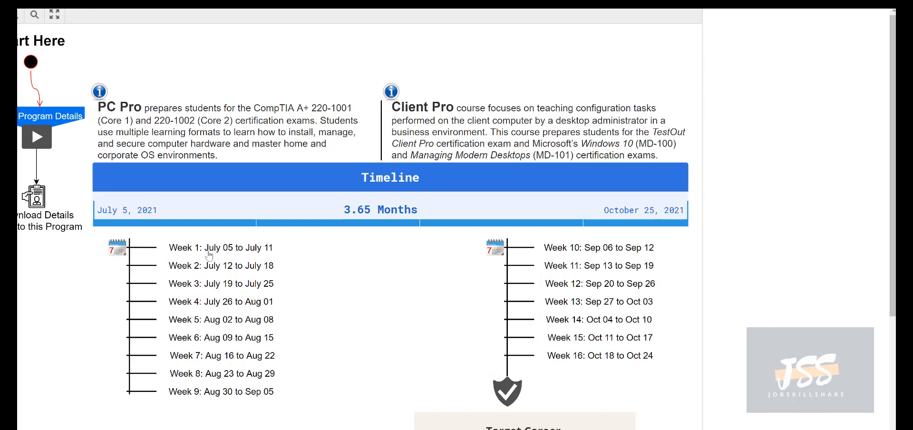
pyautogui.moveTo(251, 257)
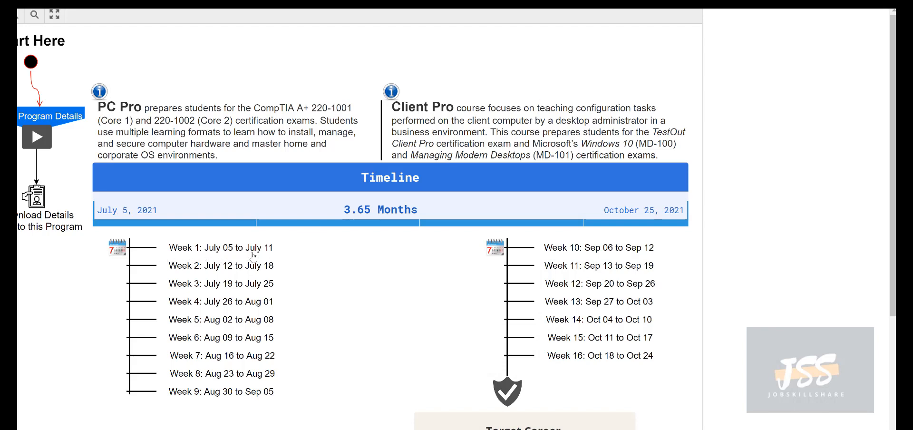
pyautogui.moveTo(224, 258)
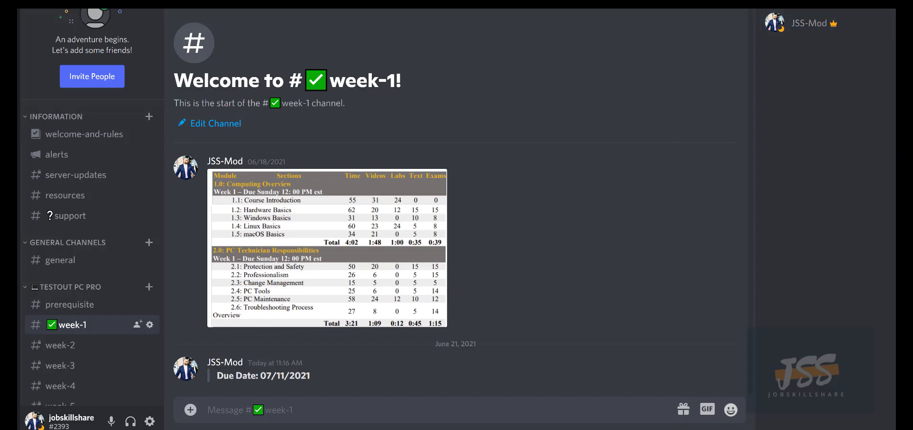
# - Scroll the Discord channel list around the week-1 schedule channel
pyautogui.scroll(-3)
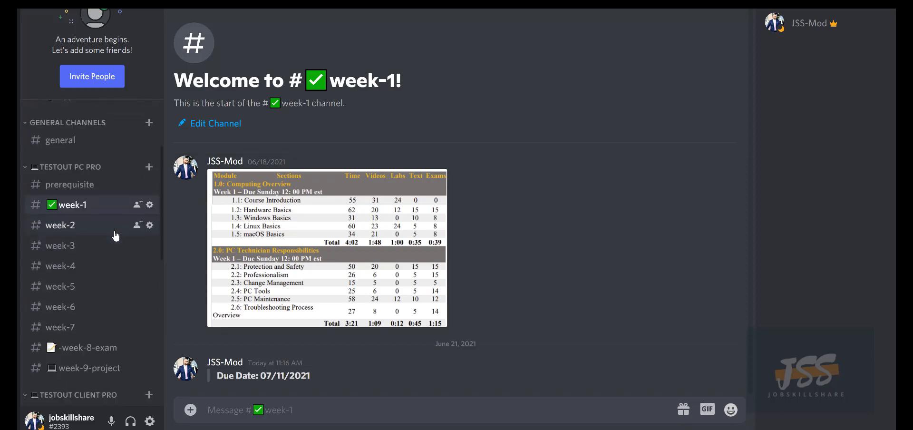
pyautogui.scroll(-3)
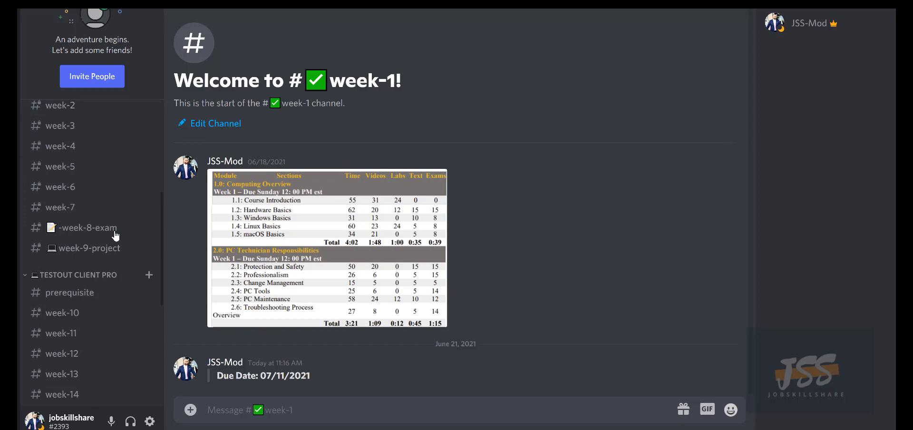
pyautogui.scroll(3)
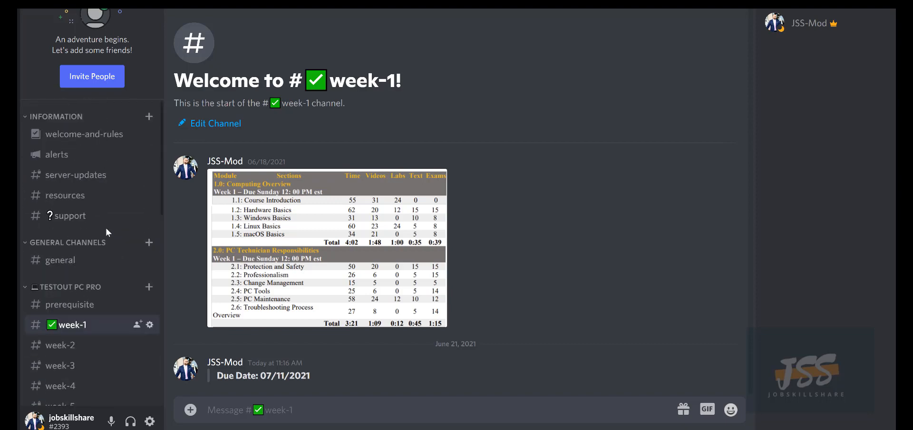
pyautogui.moveTo(400, 142)
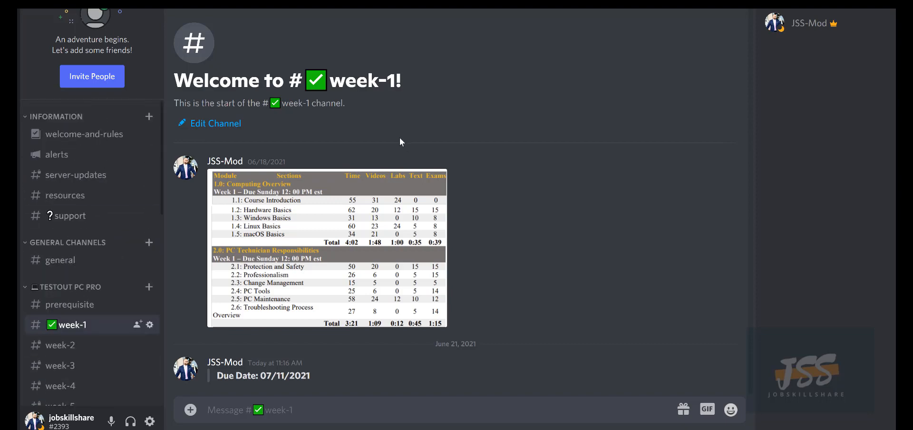
pyautogui.moveTo(324, 170)
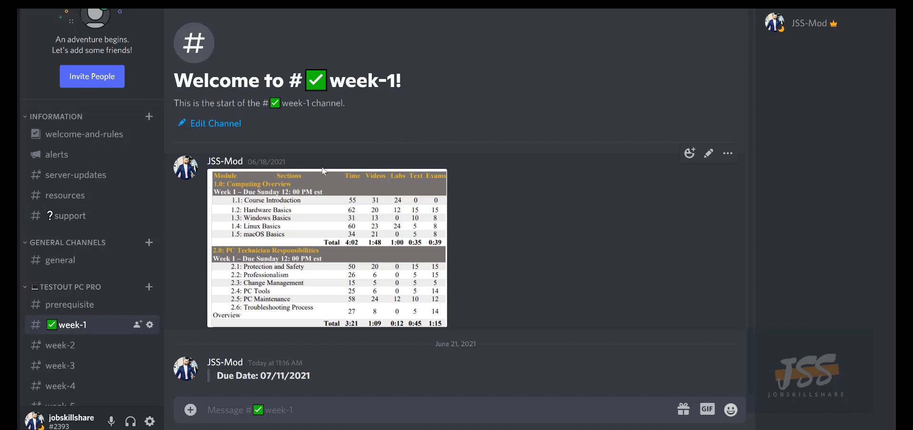
pyautogui.moveTo(776, 57)
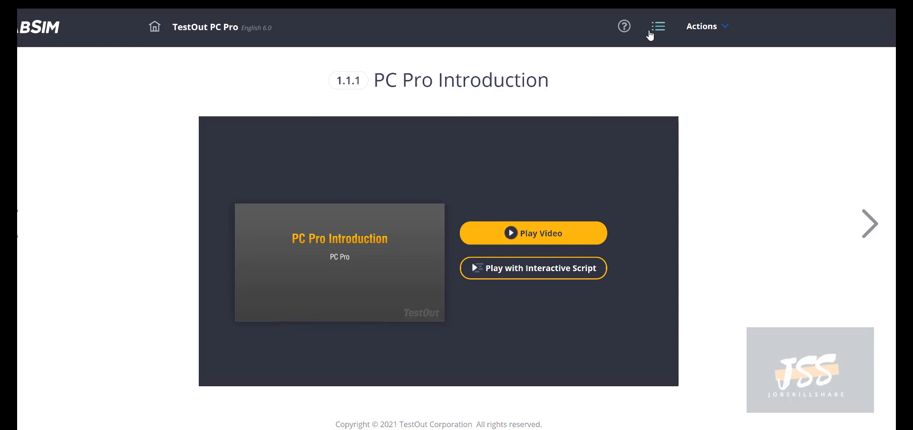
# - Browse down the Course Outline chapters, briefly returning to the program timeline diagram
pyautogui.click(658, 26)
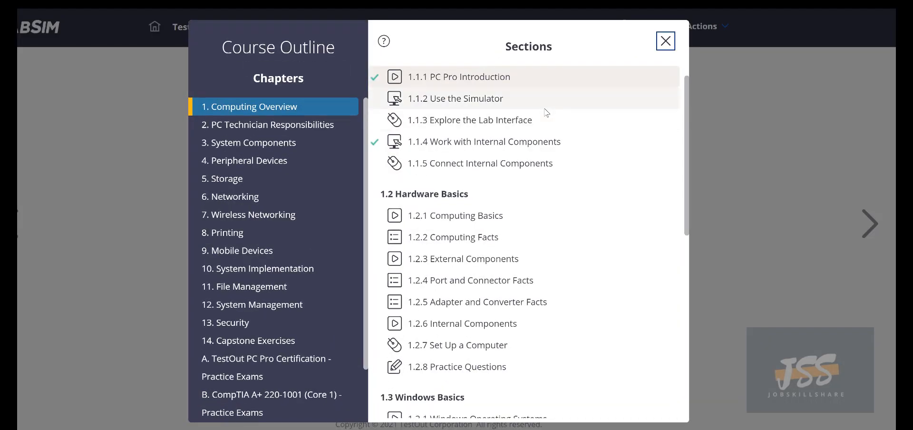
pyautogui.moveTo(536, 112)
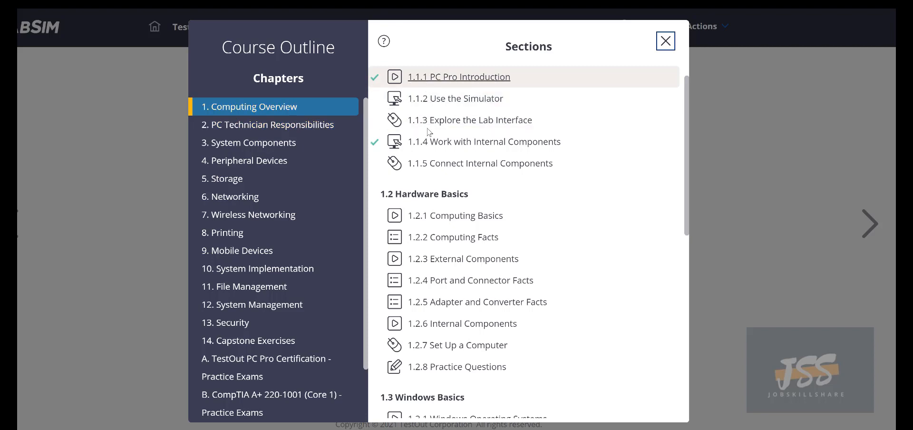
pyautogui.scroll(-3)
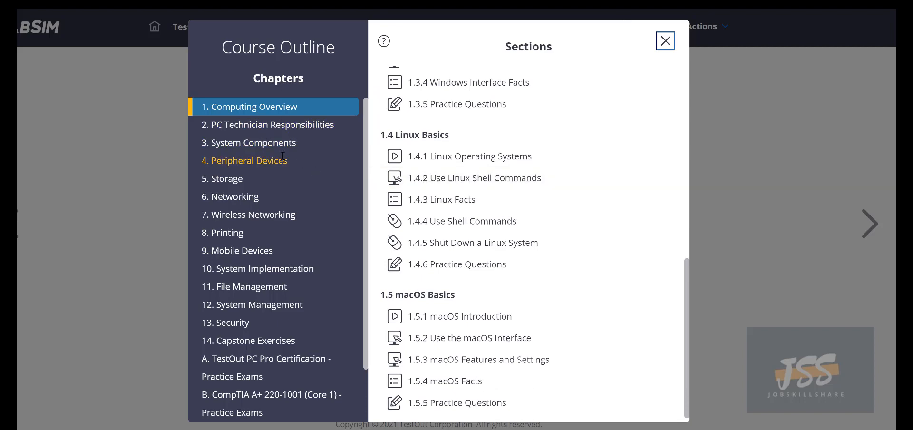
pyautogui.moveTo(249, 141)
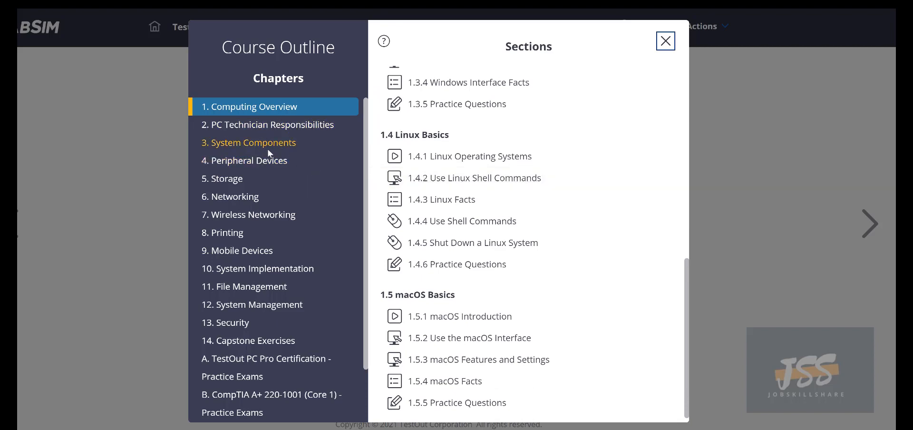
pyautogui.moveTo(231, 177)
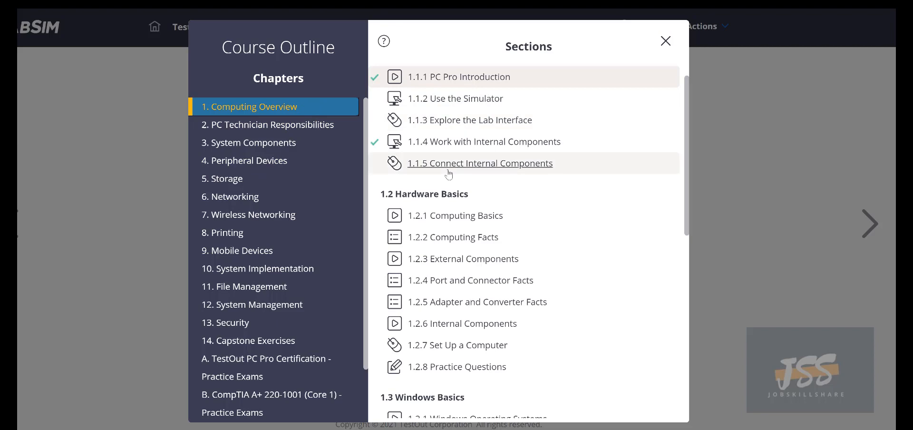
pyautogui.moveTo(455, 98)
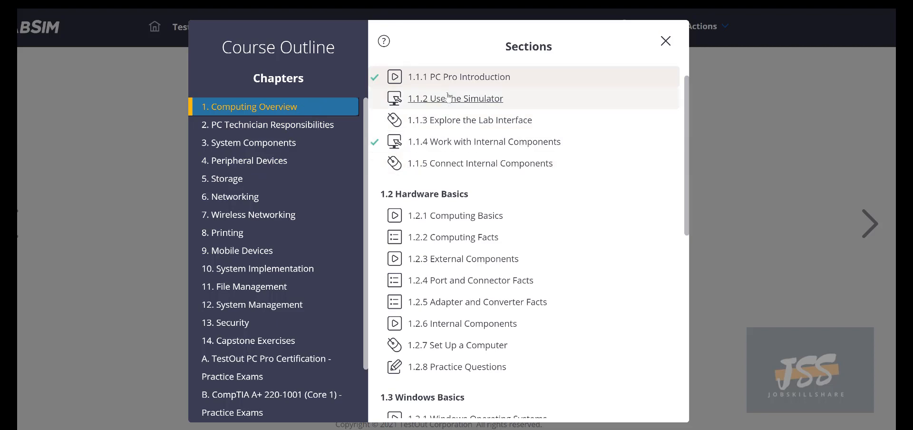
pyautogui.moveTo(479, 163)
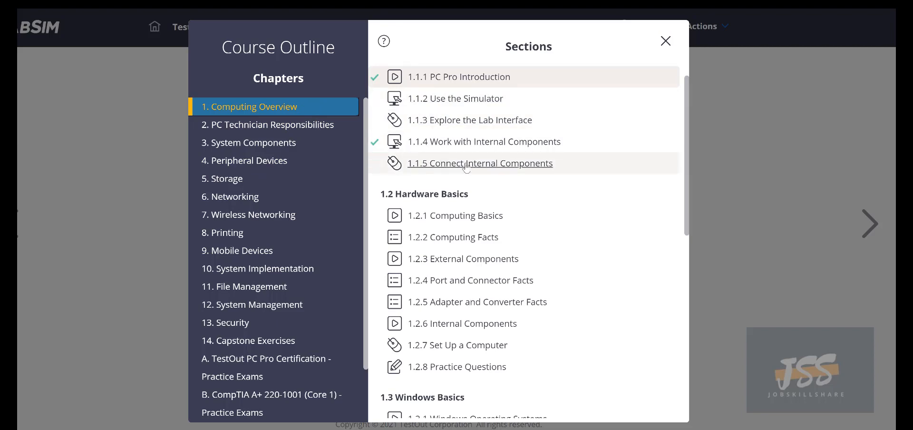
pyautogui.moveTo(461, 169)
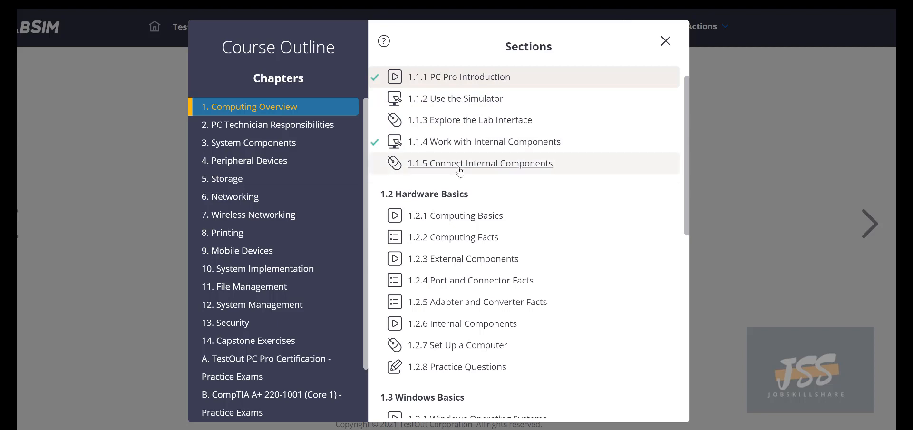
pyautogui.scroll(-3)
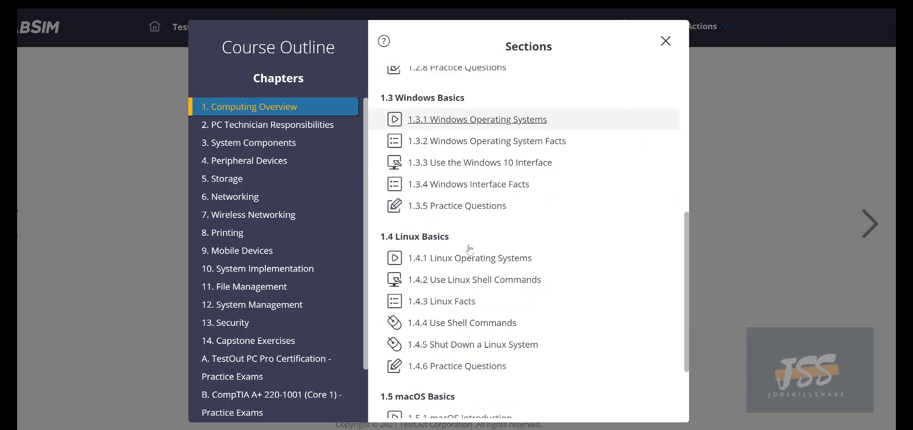
pyautogui.scroll(-3)
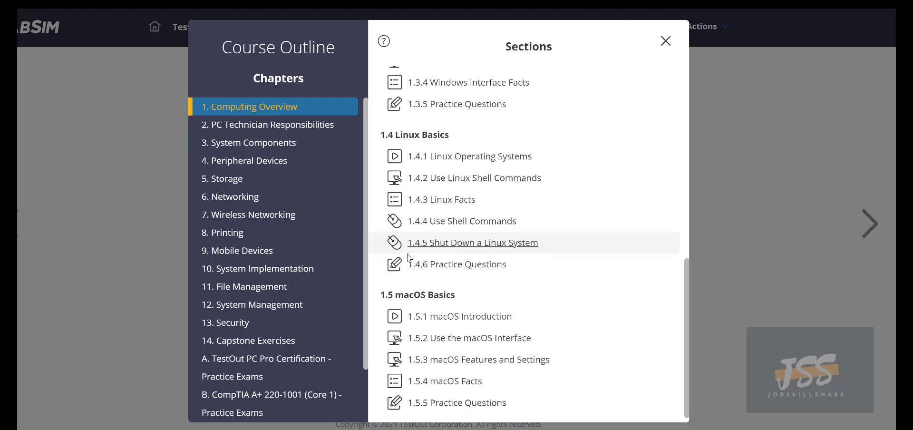
pyautogui.scroll(-3)
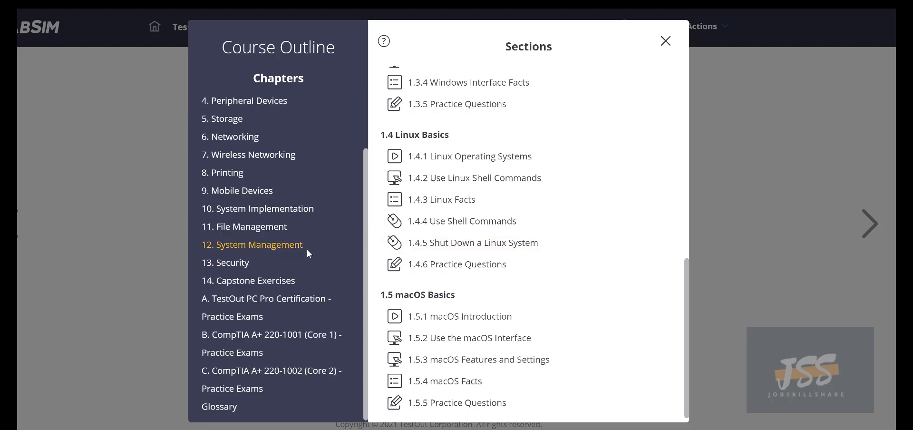
pyautogui.click(665, 41)
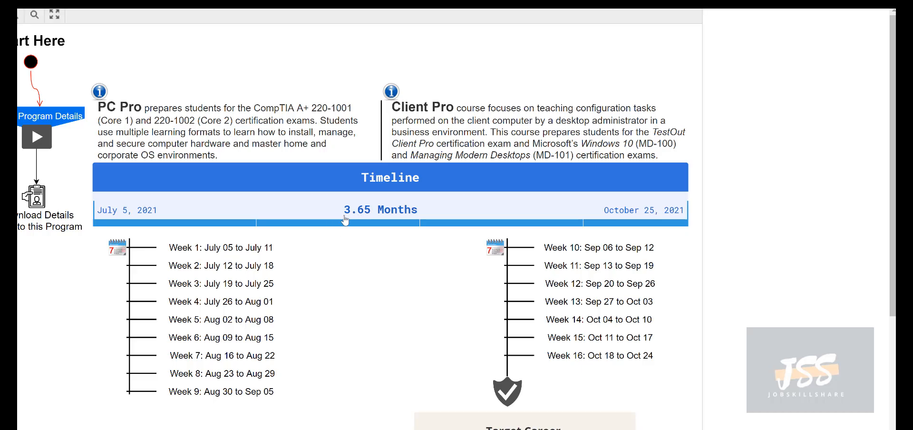
pyautogui.moveTo(200, 392)
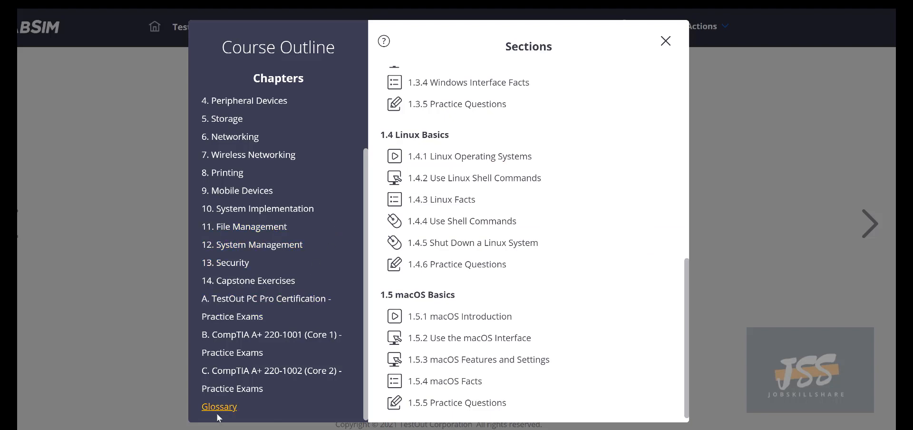
pyautogui.moveTo(265, 299)
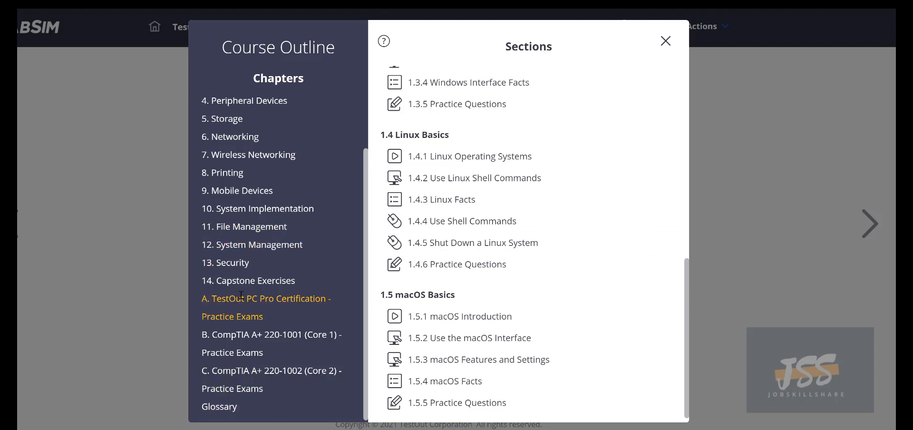
# - Expand chapter 14 Capstone Exercises and open section 14.5 Configure the Windows Operating System
pyautogui.click(249, 281)
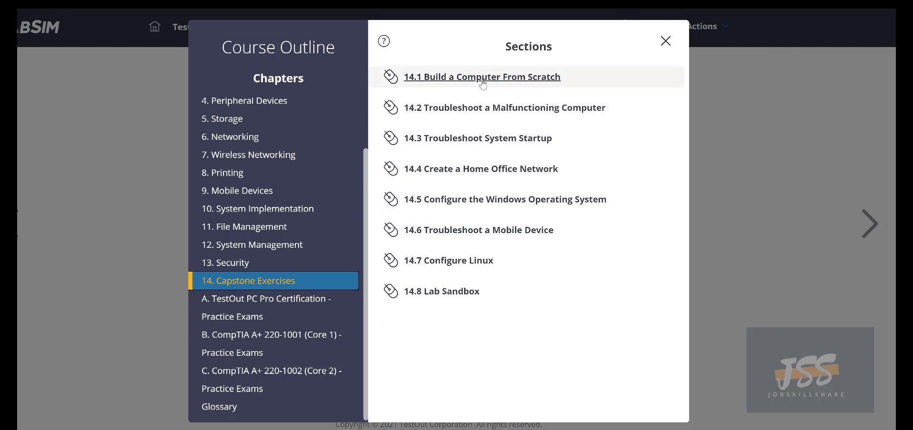
pyautogui.moveTo(479, 107)
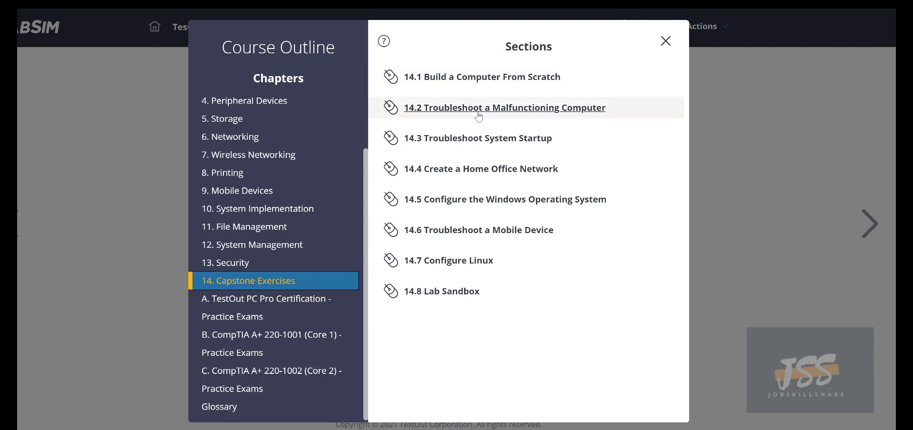
pyautogui.moveTo(497, 168)
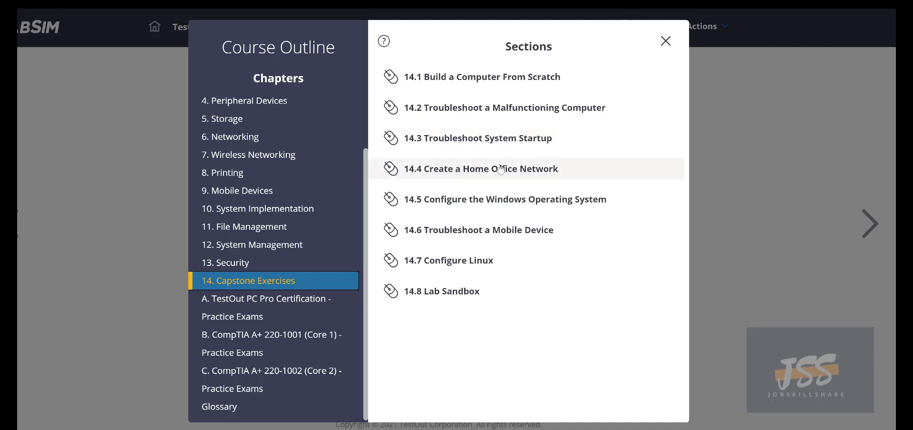
pyautogui.moveTo(469, 138)
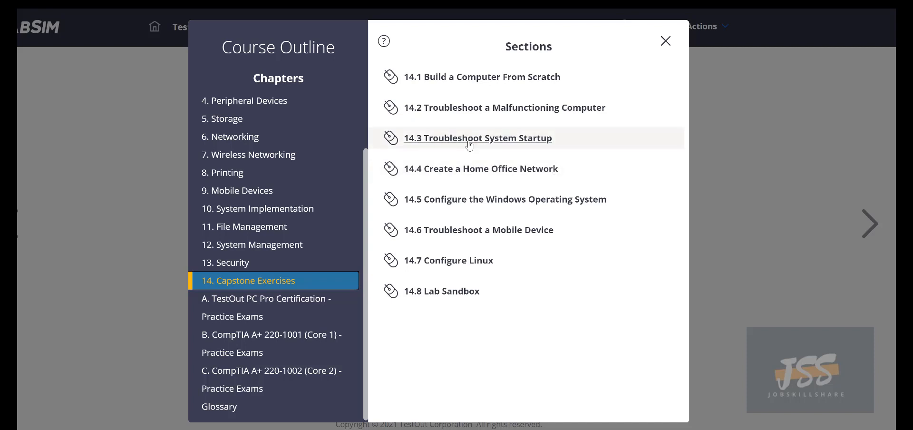
pyautogui.moveTo(507, 199)
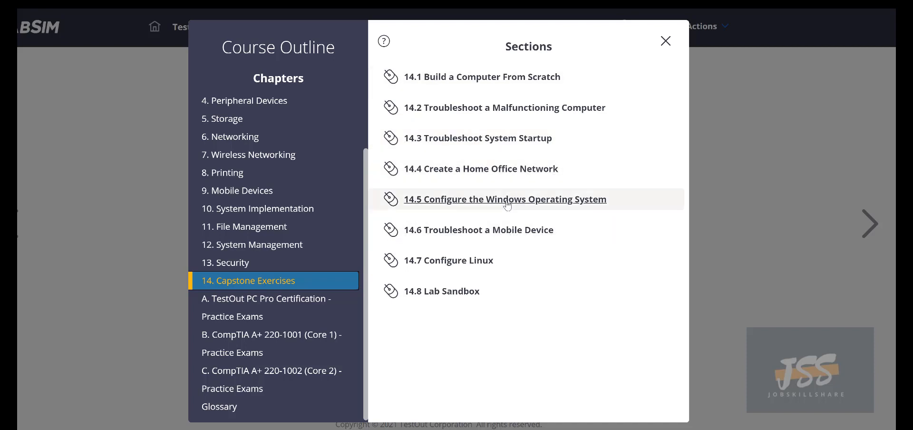
pyautogui.click(505, 199)
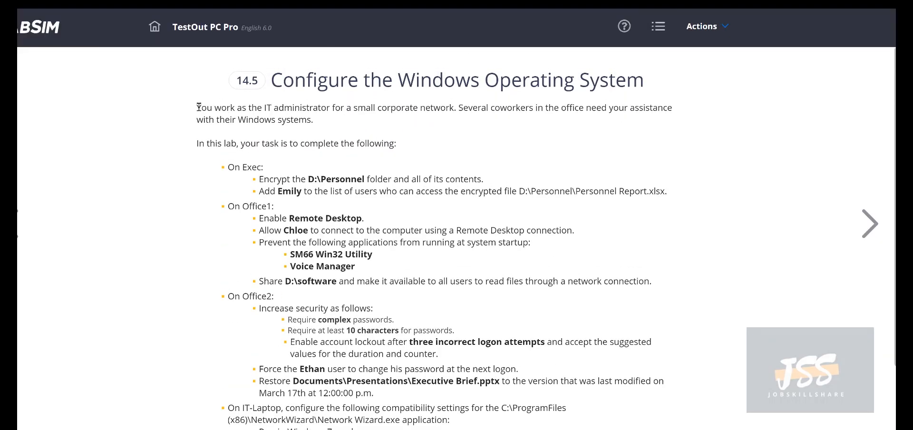
# - Start the simulated lab and open the IT-Laptop machine in the IT Administration office
pyautogui.scroll(-3)
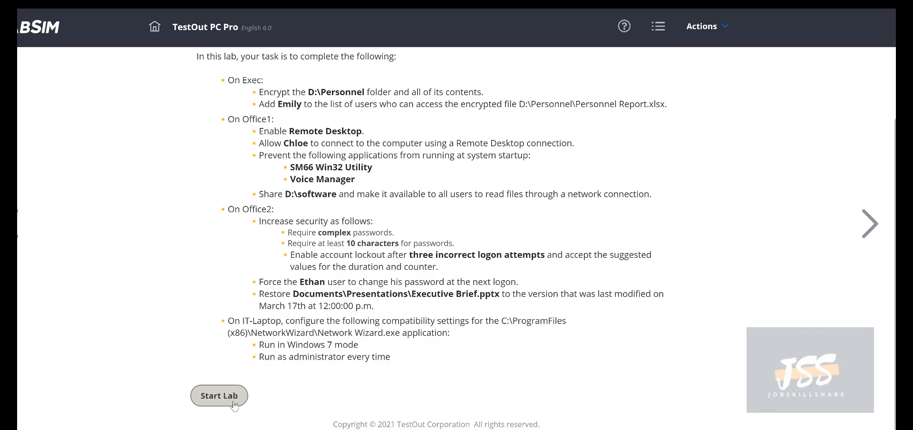
pyautogui.click(220, 396)
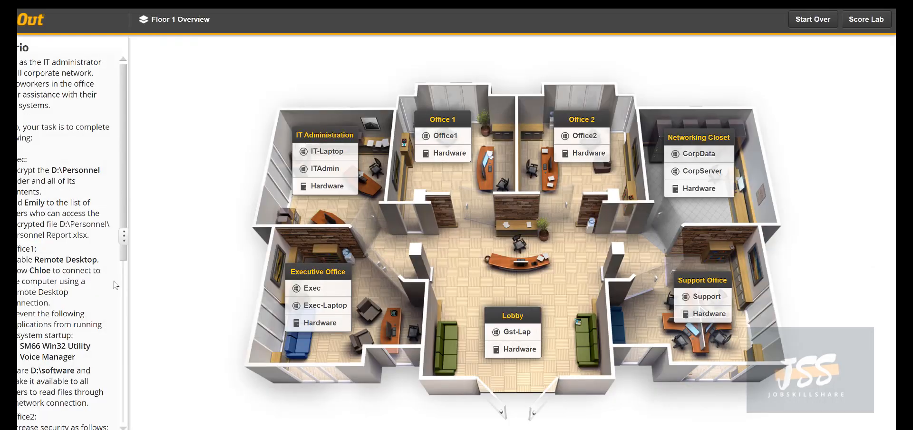
pyautogui.moveTo(411, 186)
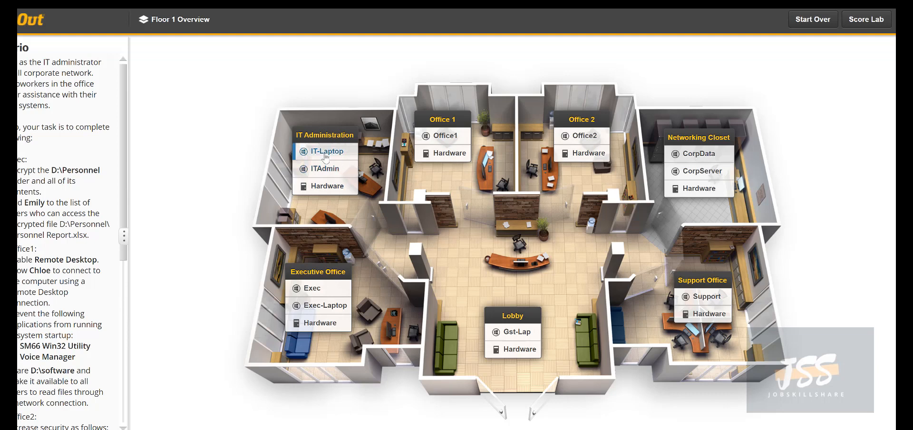
pyautogui.moveTo(334, 227)
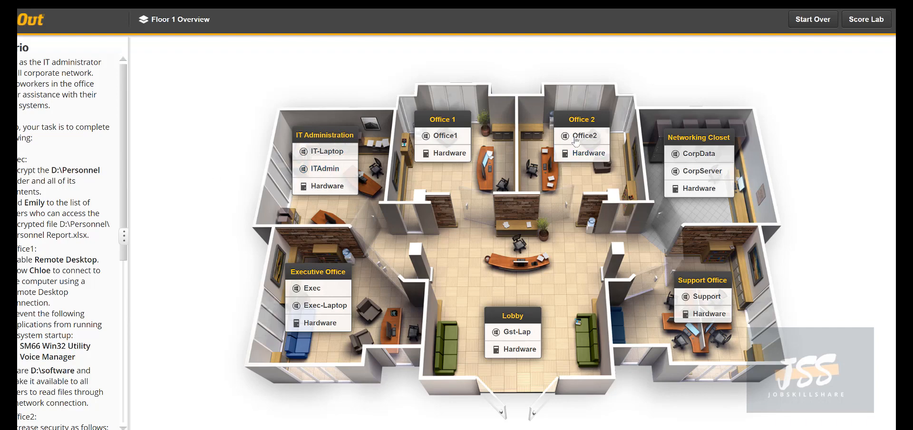
pyautogui.moveTo(325, 151)
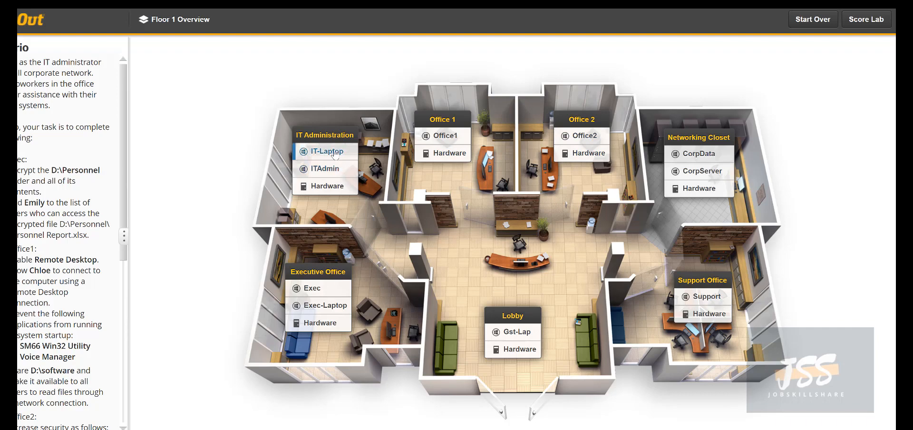
pyautogui.click(325, 150)
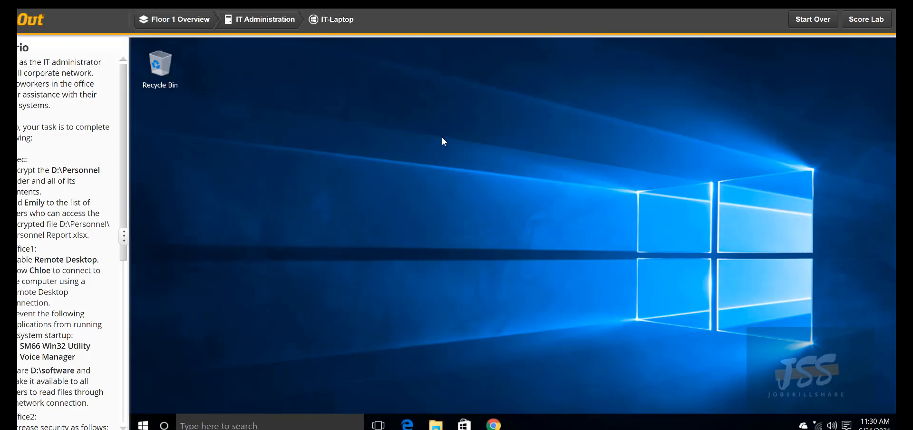
# - Return from the lab's IT-Laptop desktop to the draw.io program timeline flowchart
pyautogui.click(435, 425)
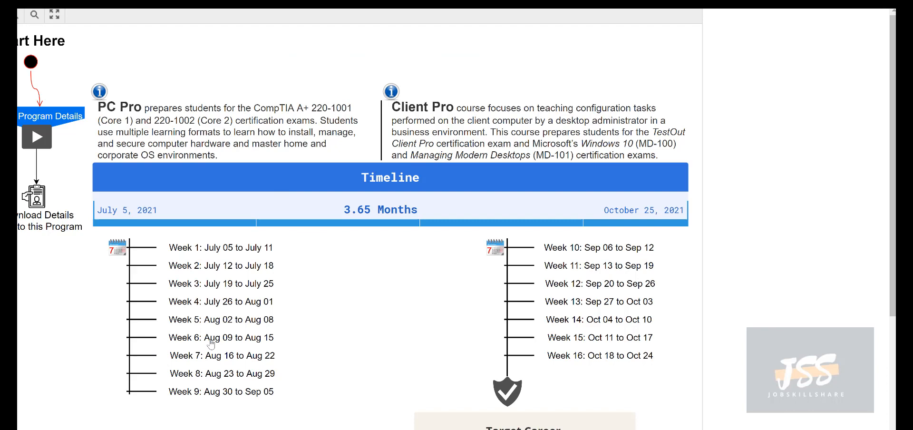
pyautogui.moveTo(200, 149)
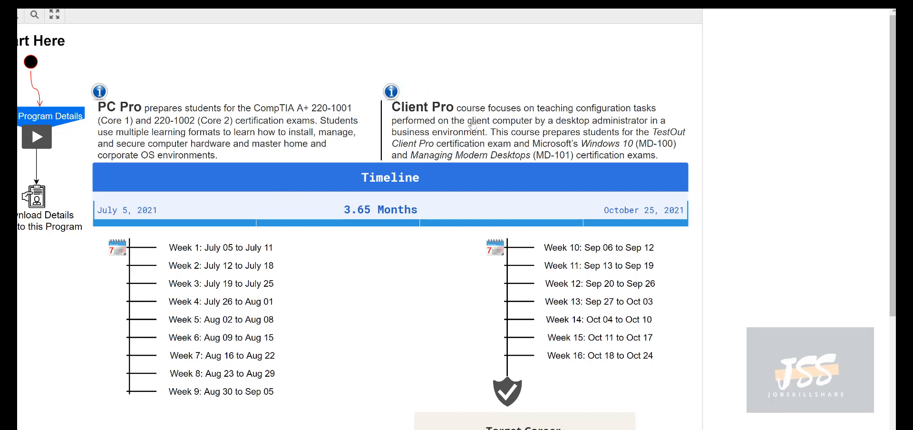
pyautogui.moveTo(469, 129)
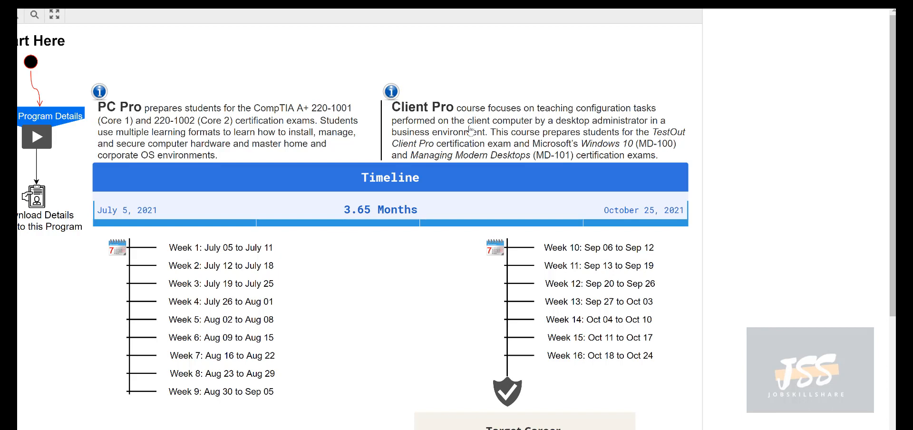
pyautogui.moveTo(464, 162)
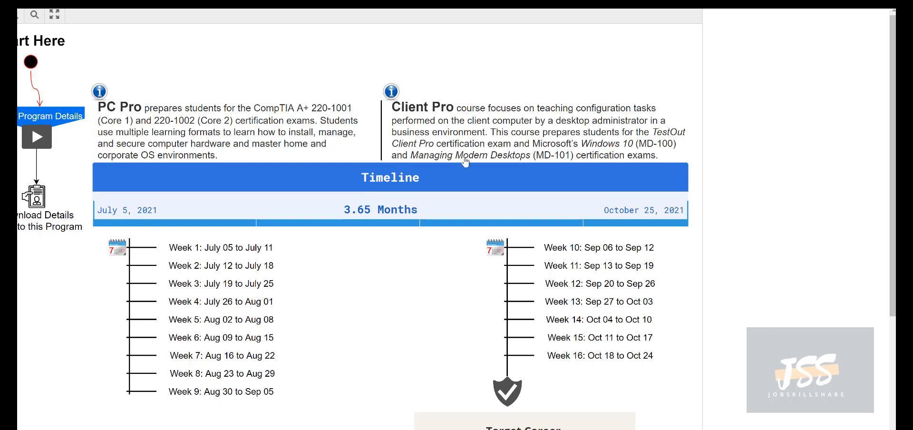
pyautogui.moveTo(469, 188)
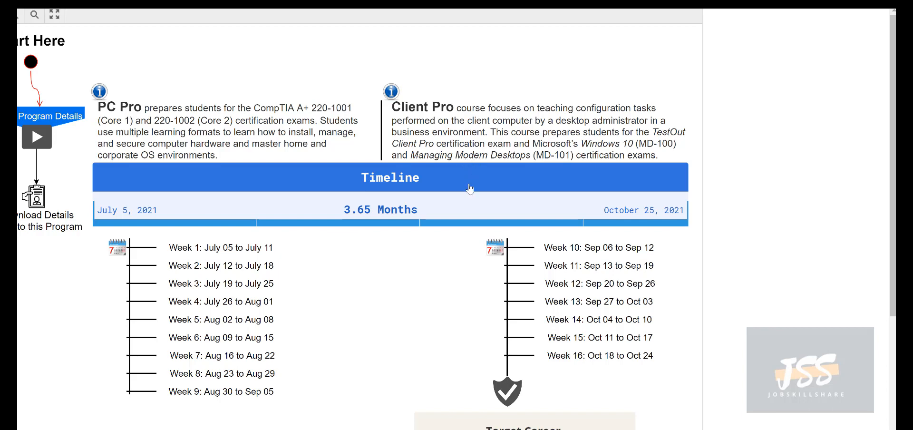
pyautogui.scroll(-3)
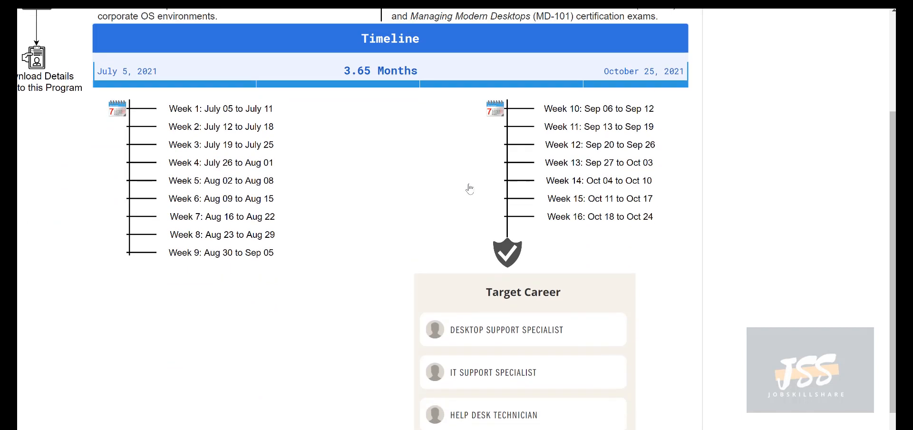
pyautogui.scroll(3)
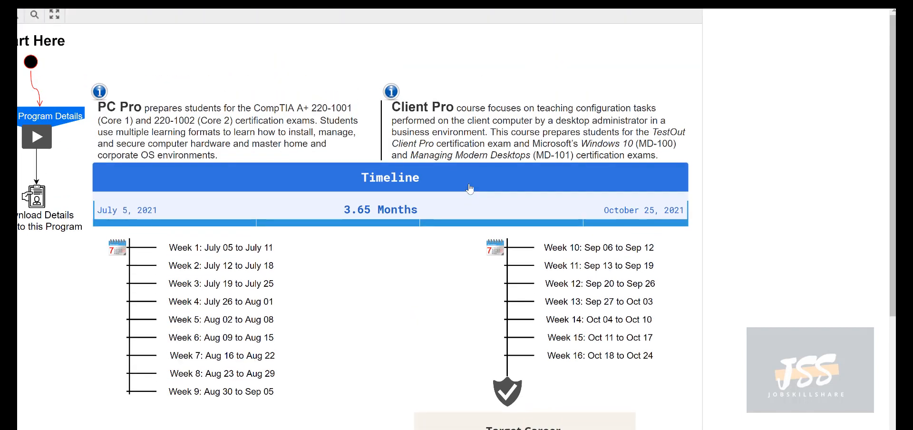
pyautogui.scroll(-3)
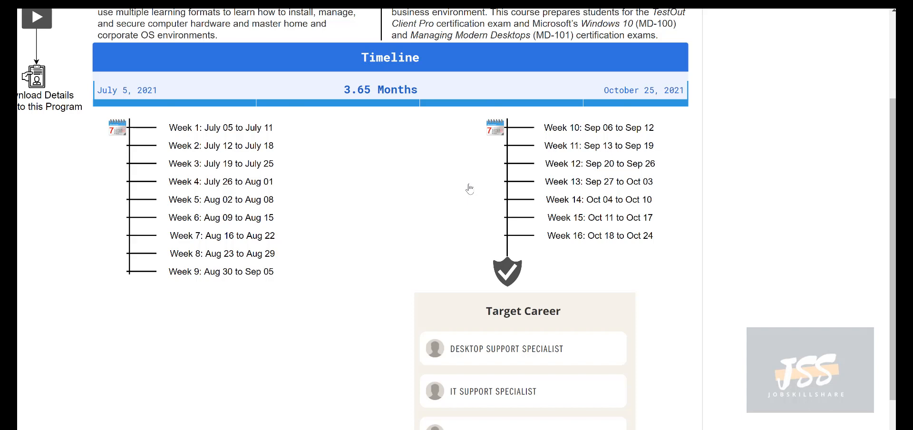
pyautogui.scroll(3)
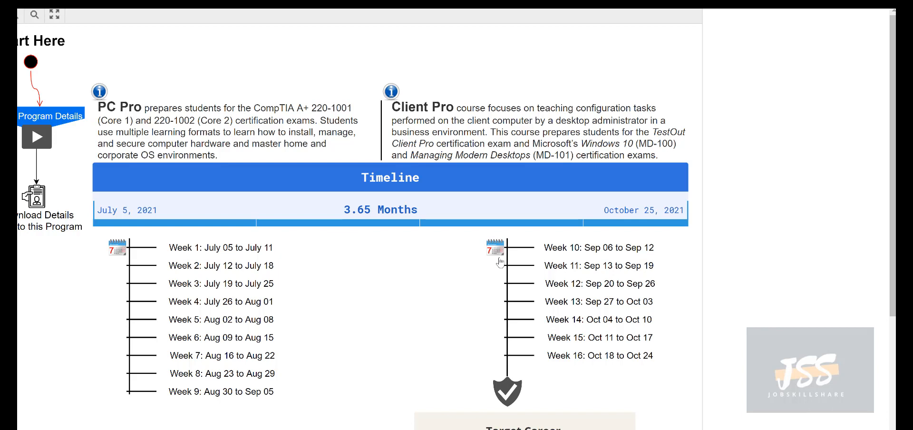
pyautogui.scroll(-3)
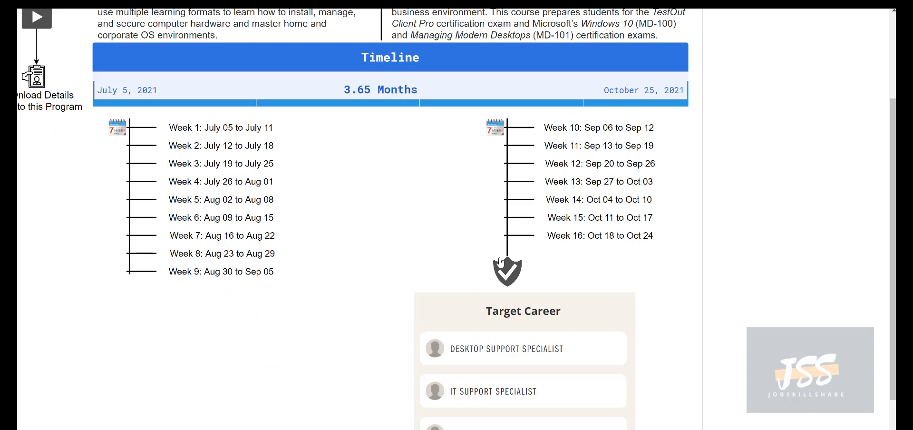
pyautogui.scroll(-3)
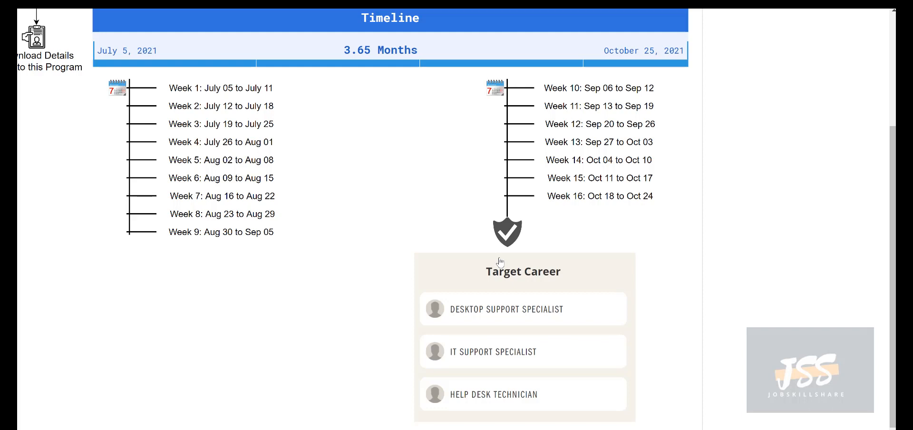
pyautogui.moveTo(629, 147)
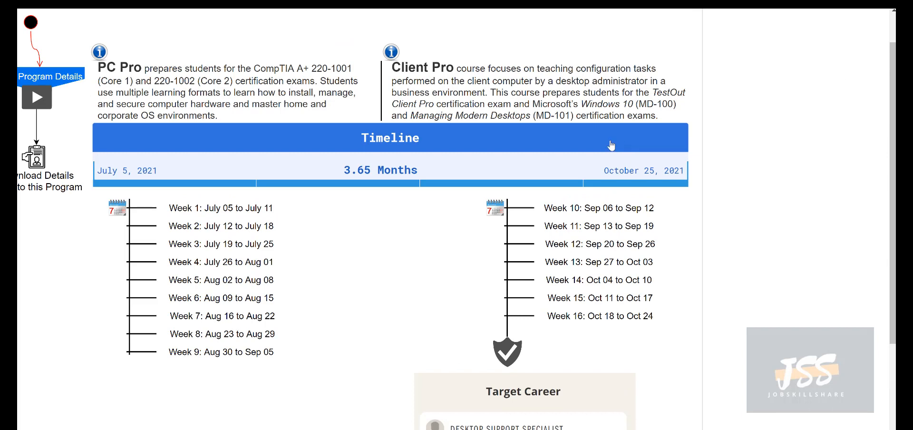
pyautogui.scroll(3)
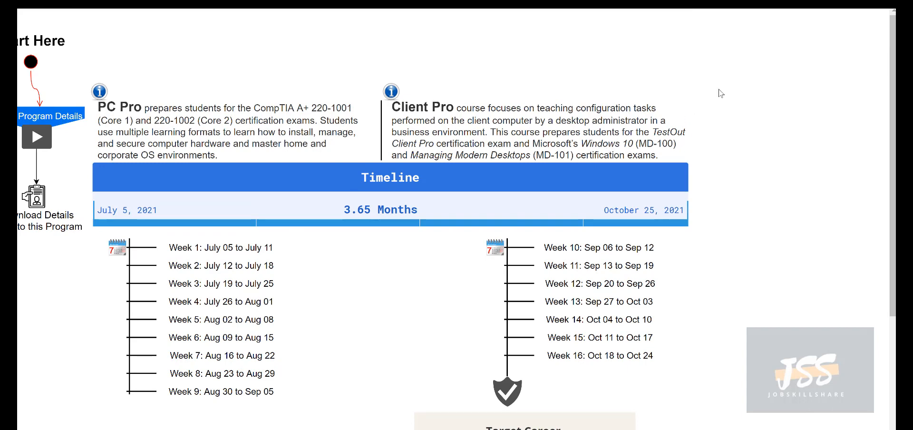
pyautogui.moveTo(765, 114)
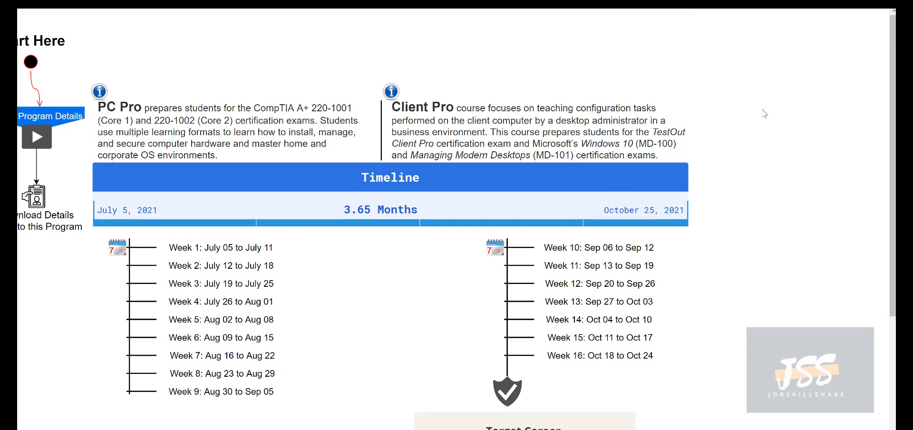
pyautogui.moveTo(770, 106)
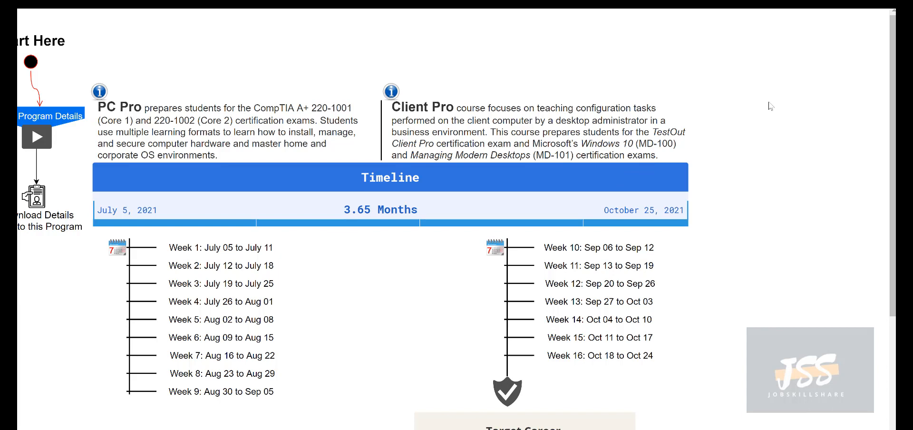
pyautogui.moveTo(762, 107)
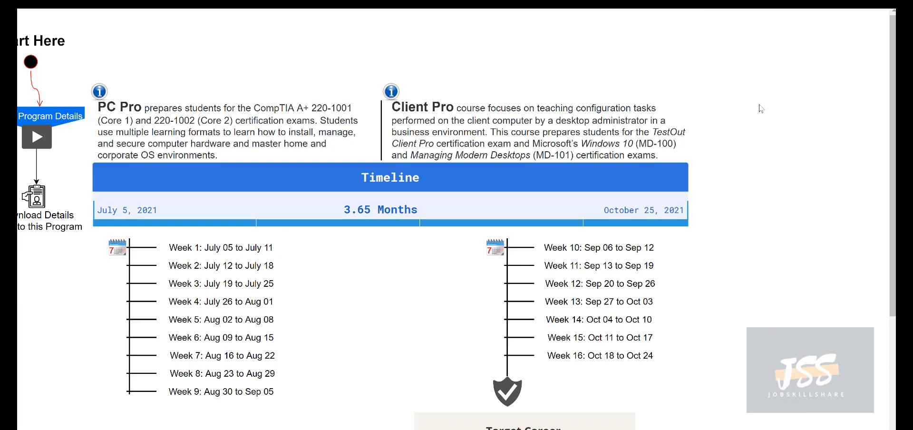
pyautogui.moveTo(852, 43)
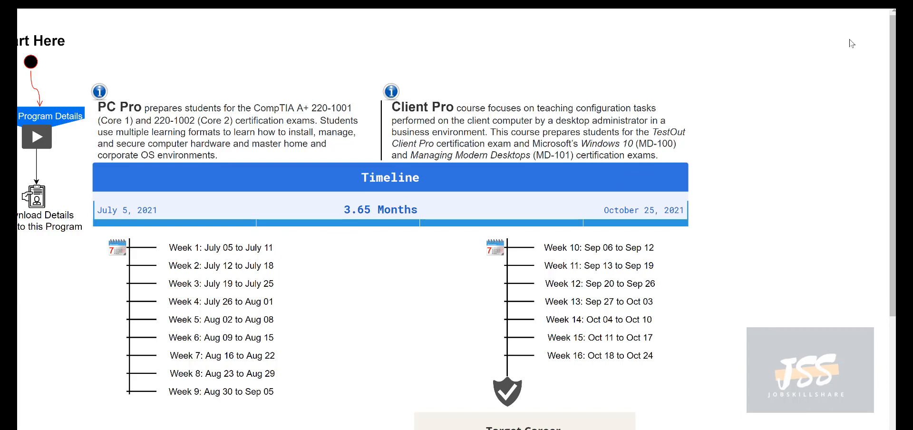